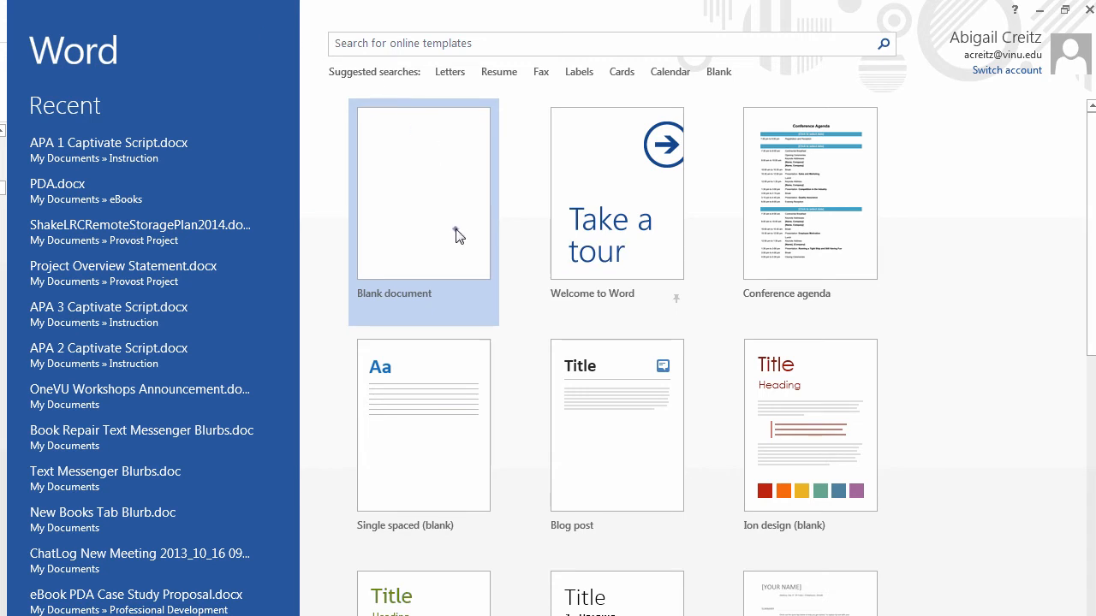
# - Create a new blank document (Document1) from the Word start screen
pyautogui.click(422, 192)
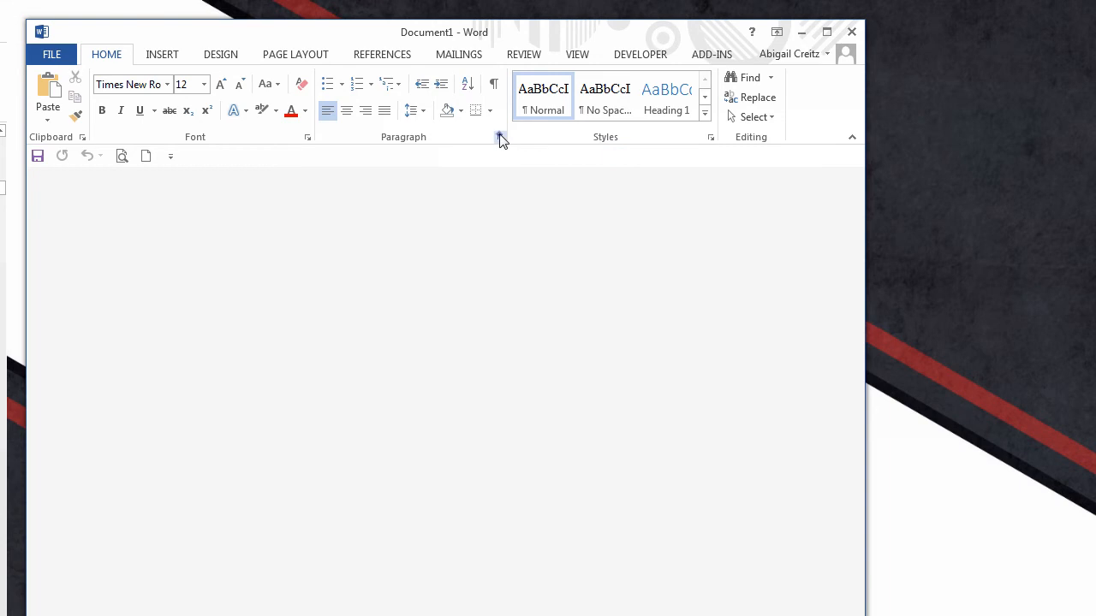
# - In the Paragraph dialog, set Spacing After to 0 pt and Line spacing to Double
pyautogui.click(500, 137)
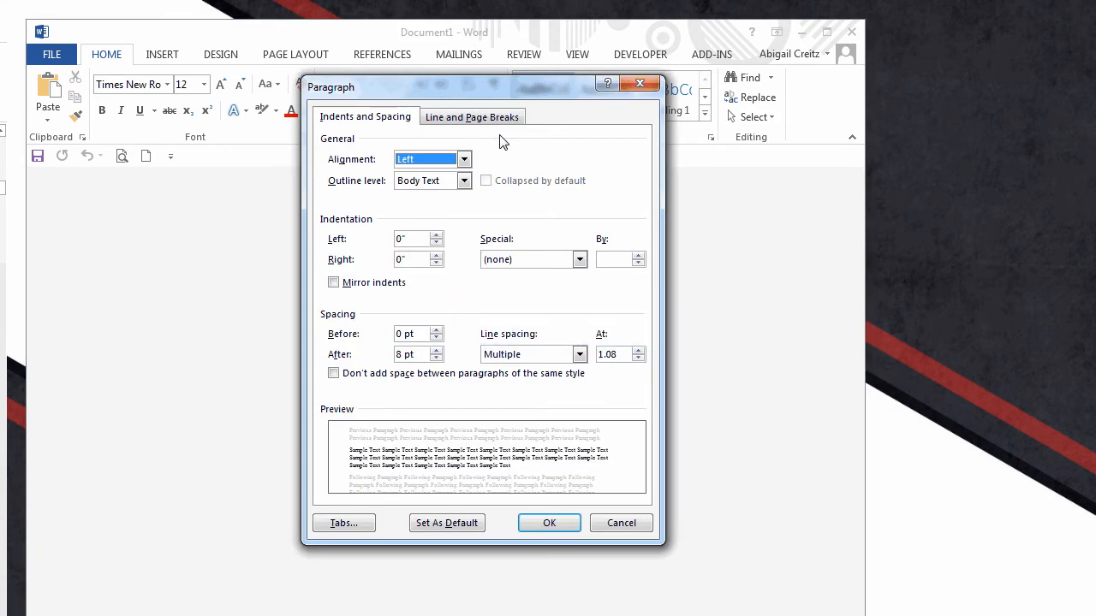
pyautogui.moveTo(416, 355)
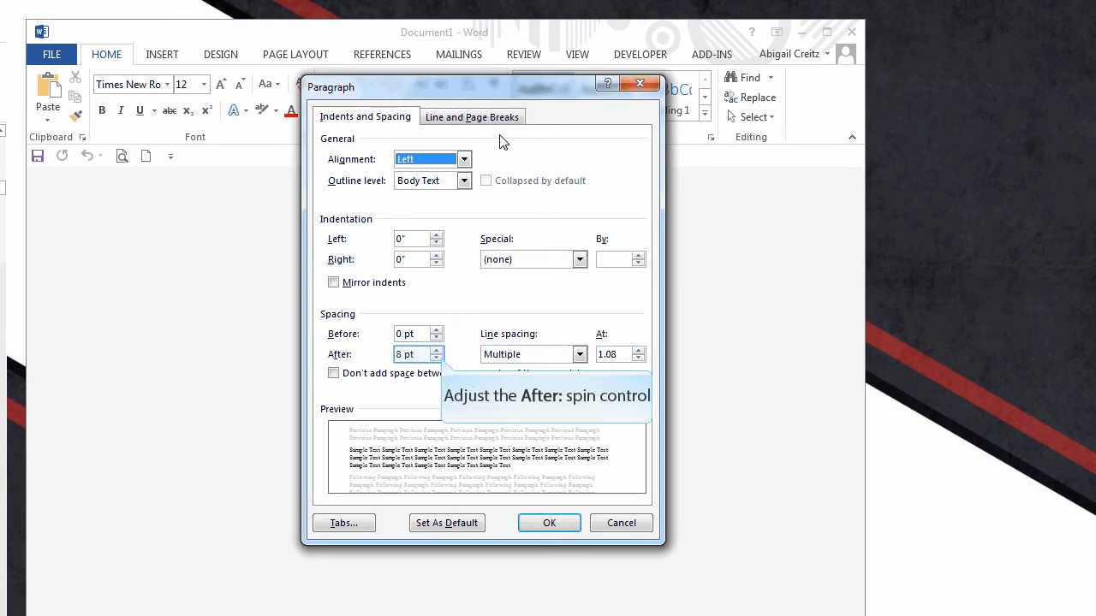
pyautogui.moveTo(481, 153)
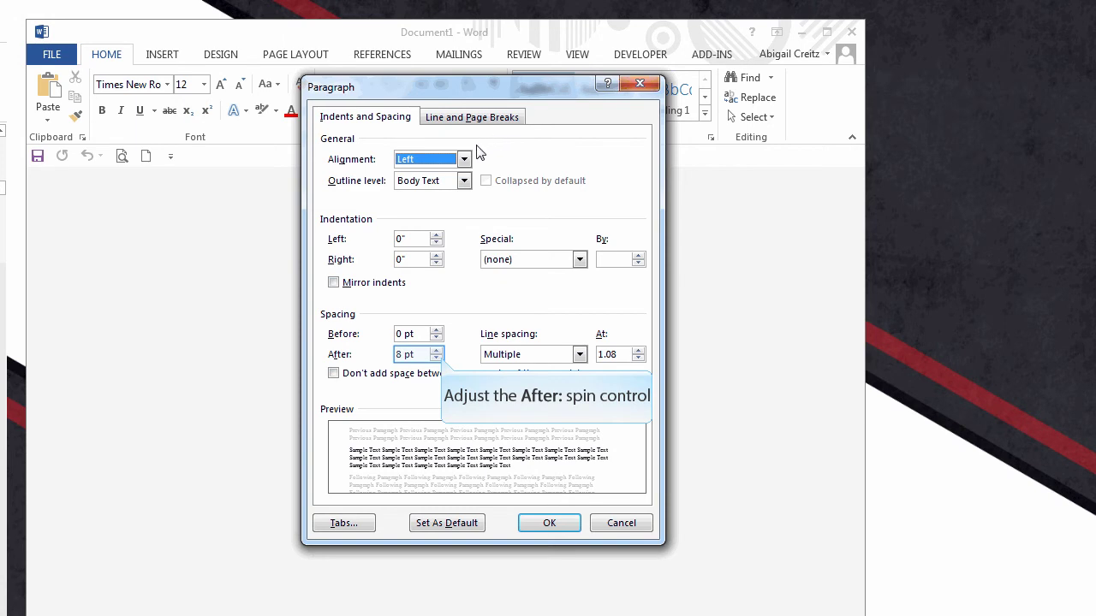
pyautogui.click(436, 358)
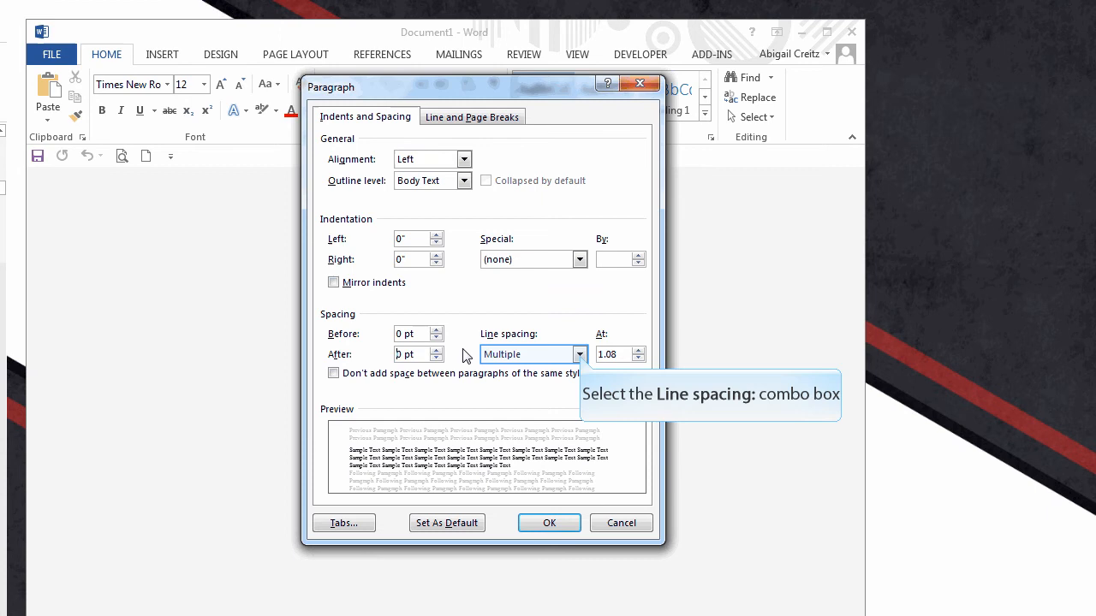
pyautogui.moveTo(576, 355)
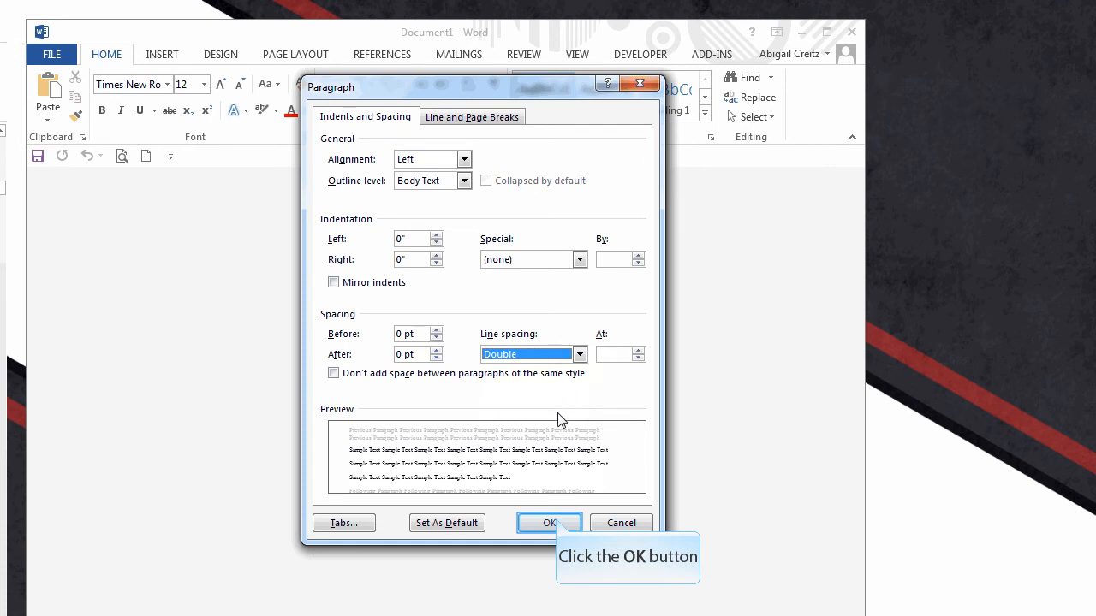
pyautogui.click(548, 523)
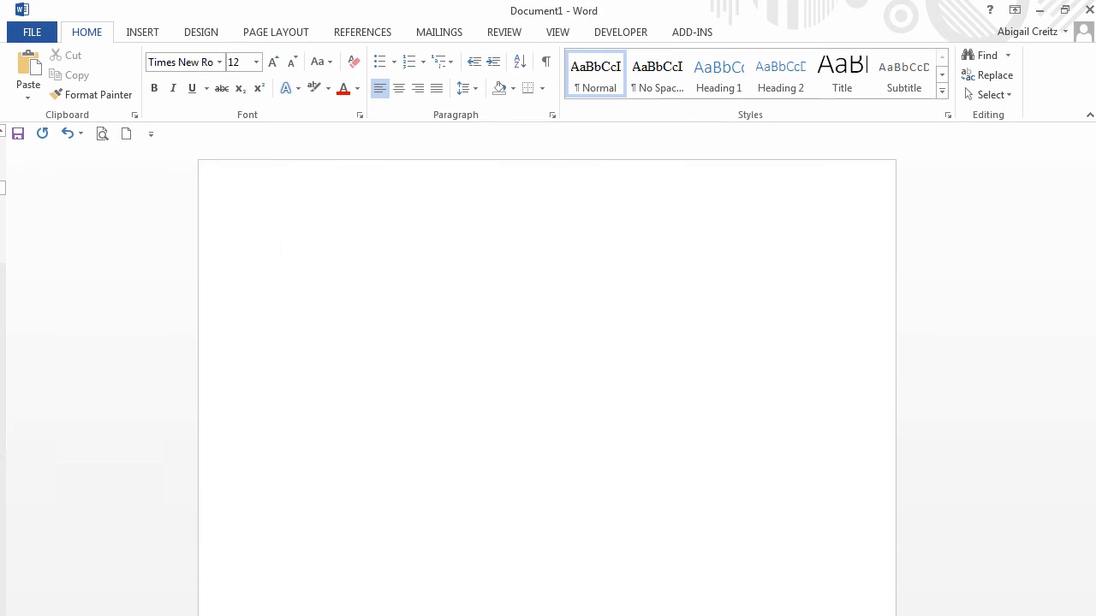
pyautogui.moveTo(359, 115)
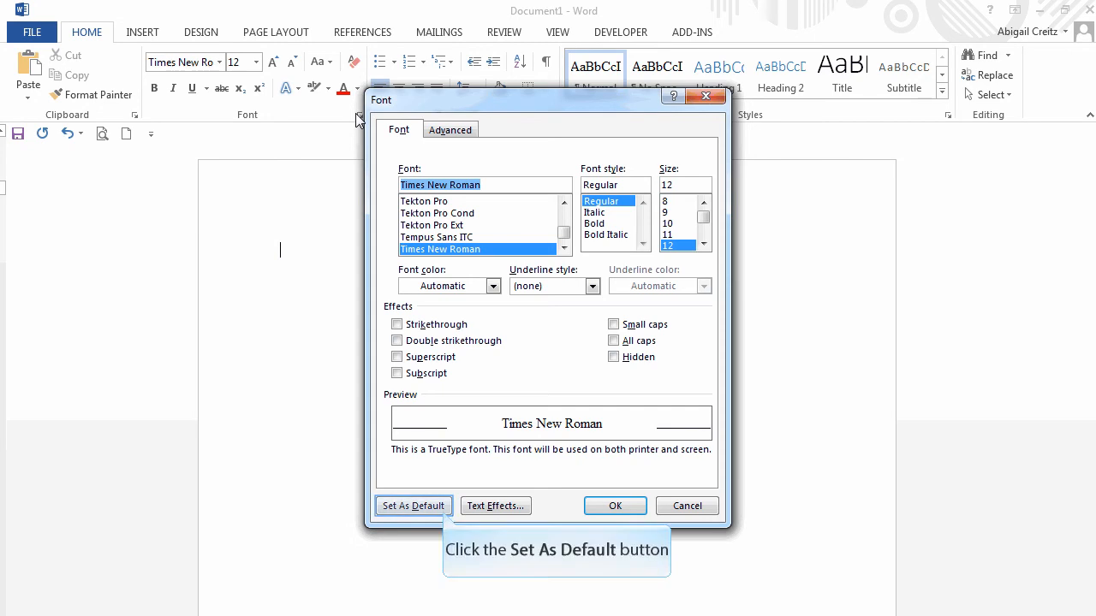
pyautogui.moveTo(398, 148)
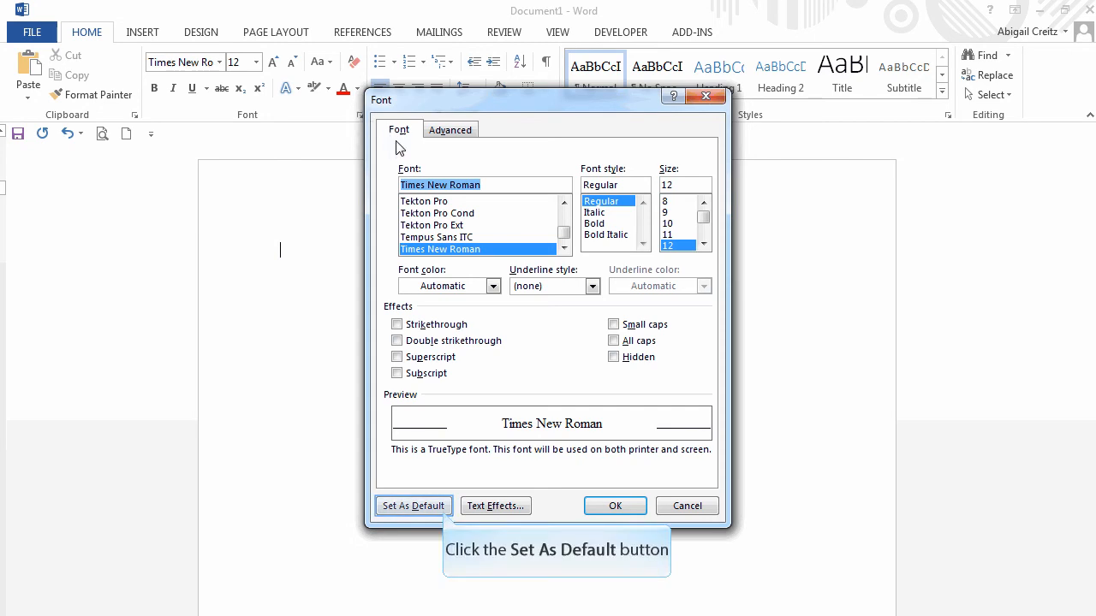
# - Set Times New Roman 12 pt as default for all Normal.dotm-based documents
pyautogui.click(412, 505)
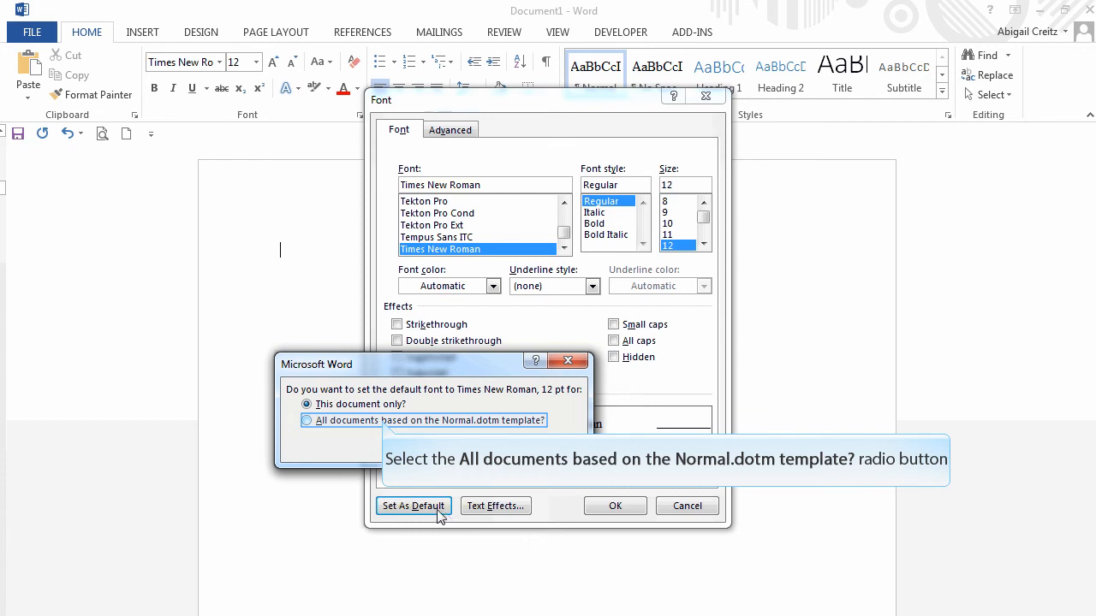
pyautogui.click(306, 421)
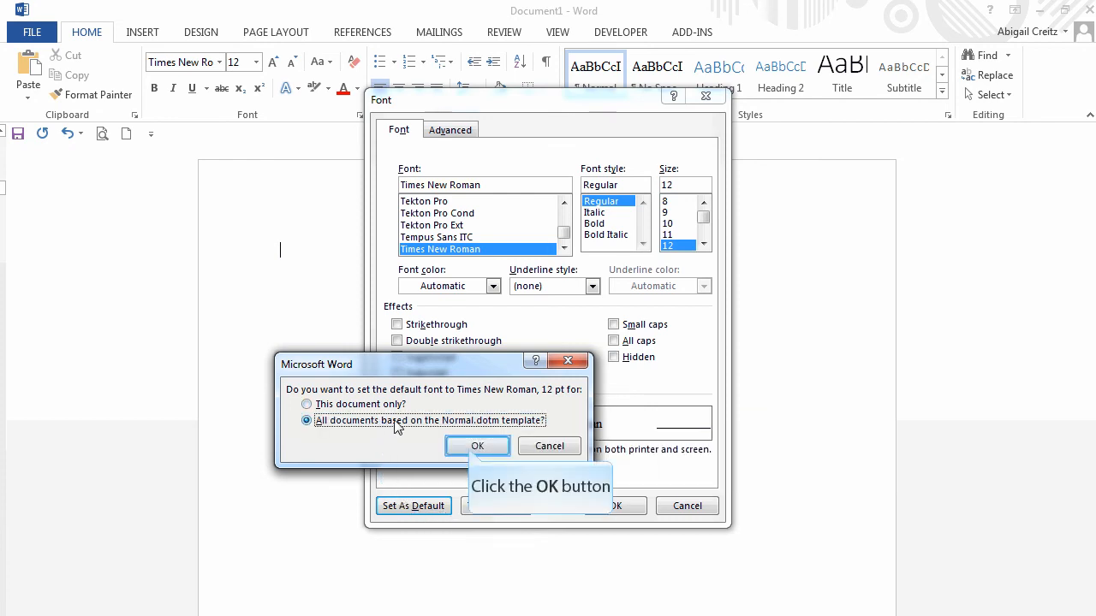
pyautogui.click(476, 446)
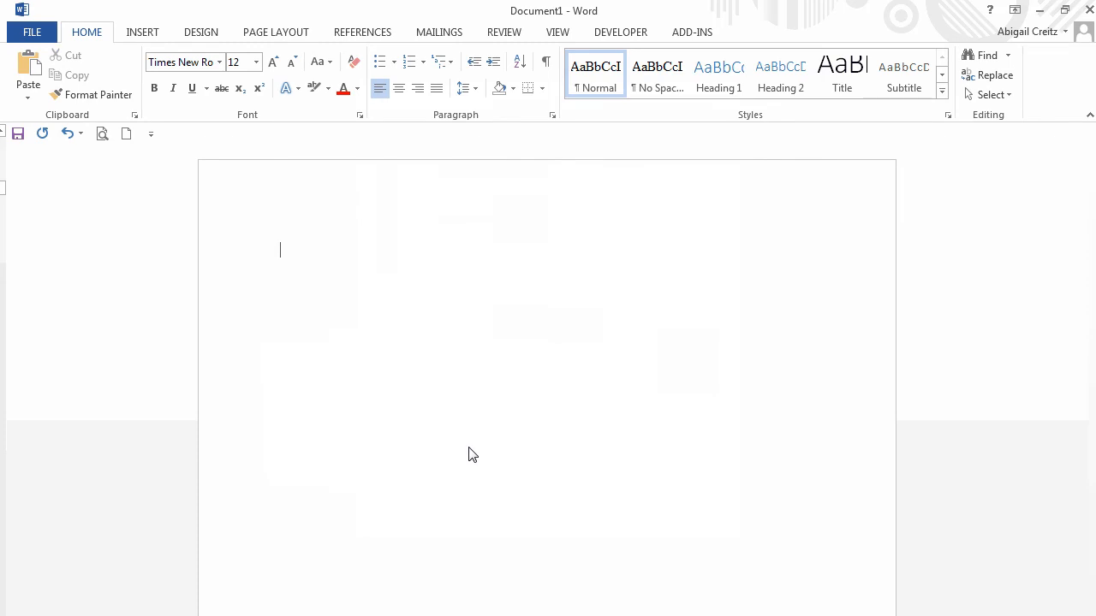
pyautogui.moveTo(398, 88)
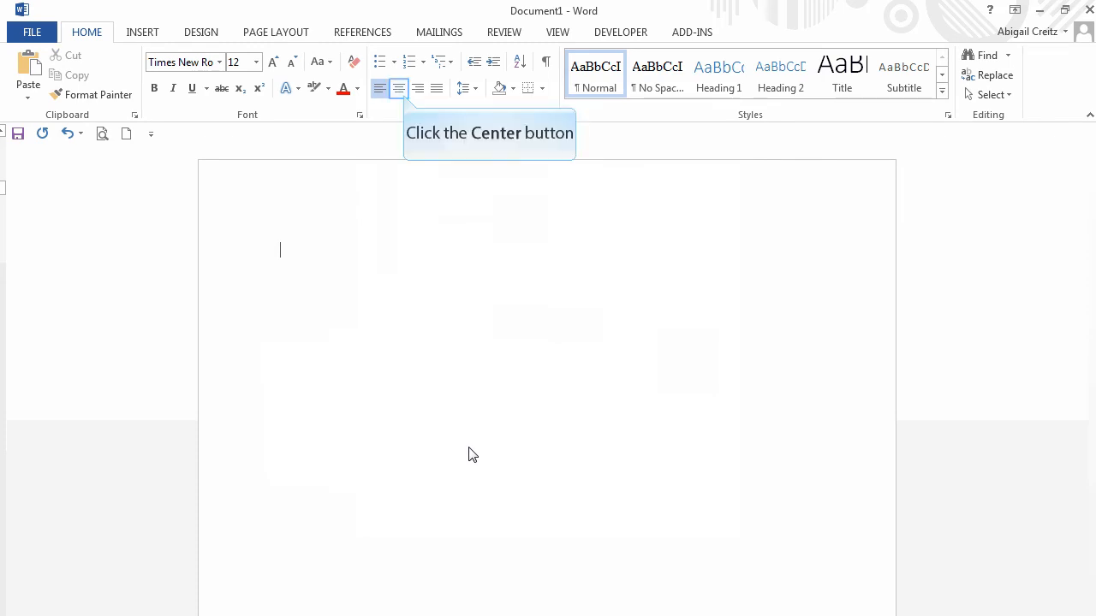
pyautogui.moveTo(431, 396)
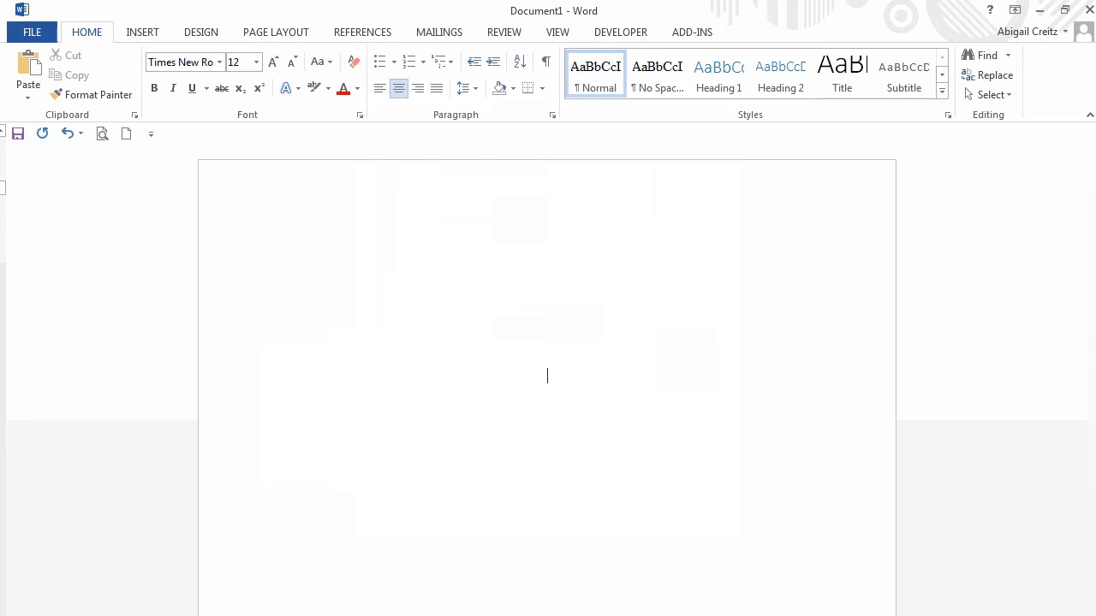
# - Type centered lines 'Your Paper's Full Title', 'Your Name' and 'Vincennes University'
pyautogui.write('You')
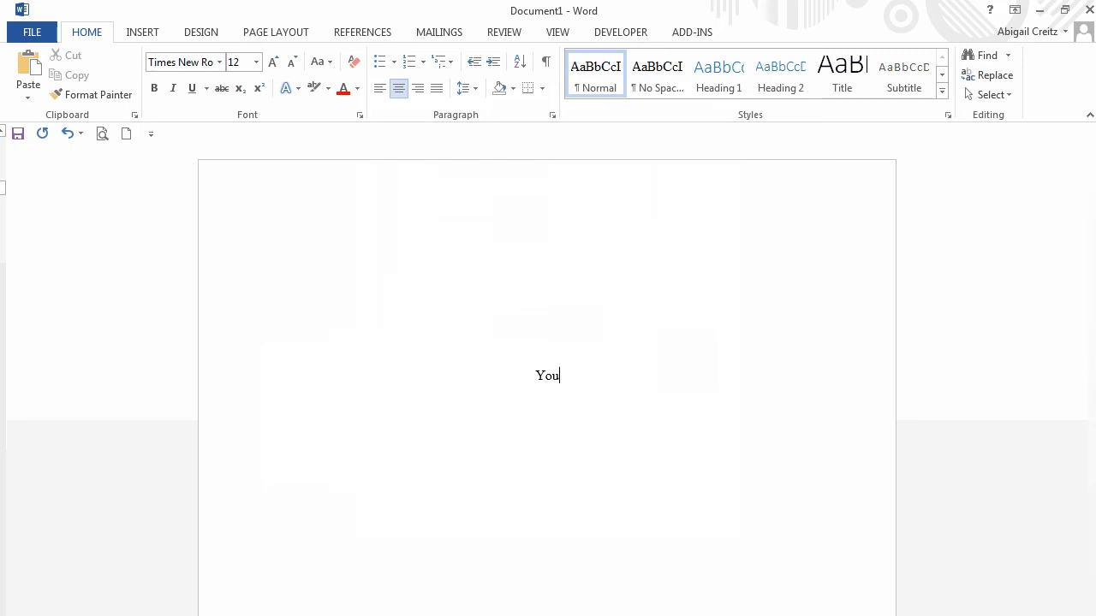
pyautogui.write("r Paper's")
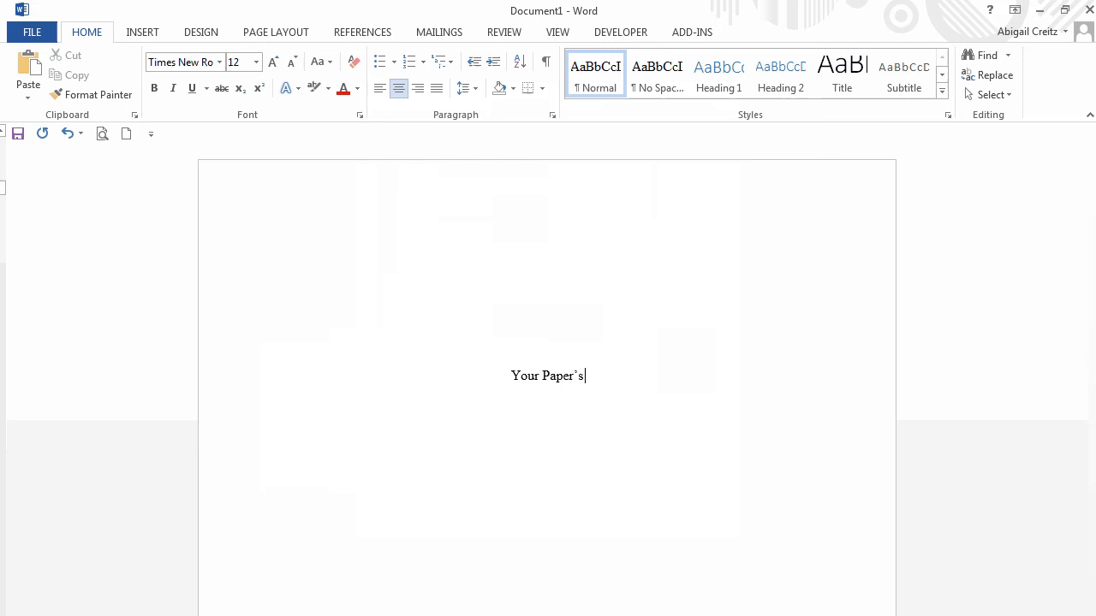
pyautogui.write('Full Title')
pyautogui.write('Your Name')
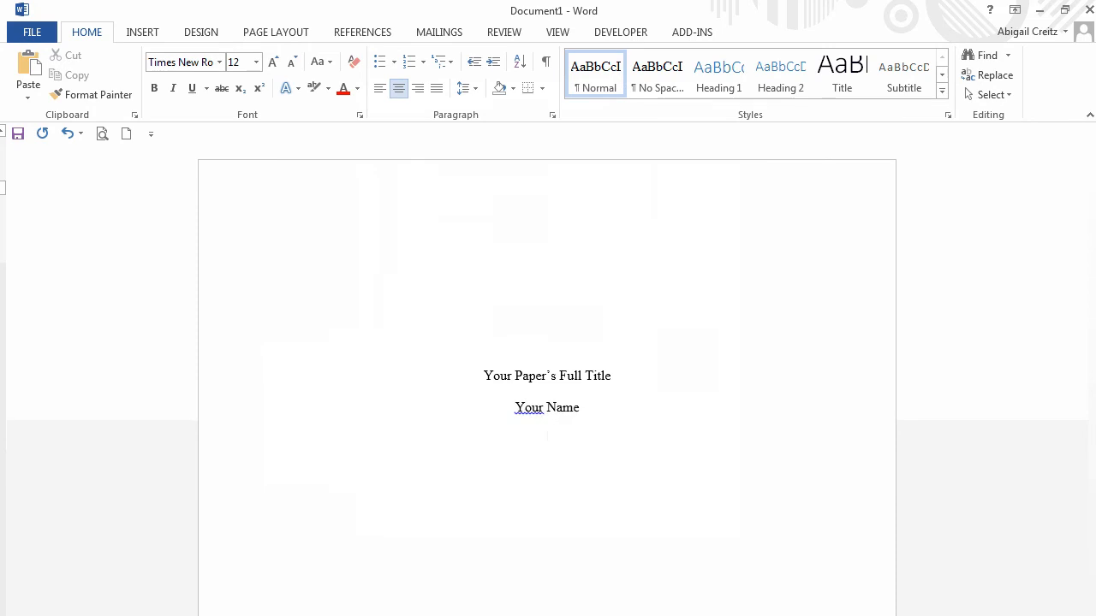
pyautogui.write('Vince')
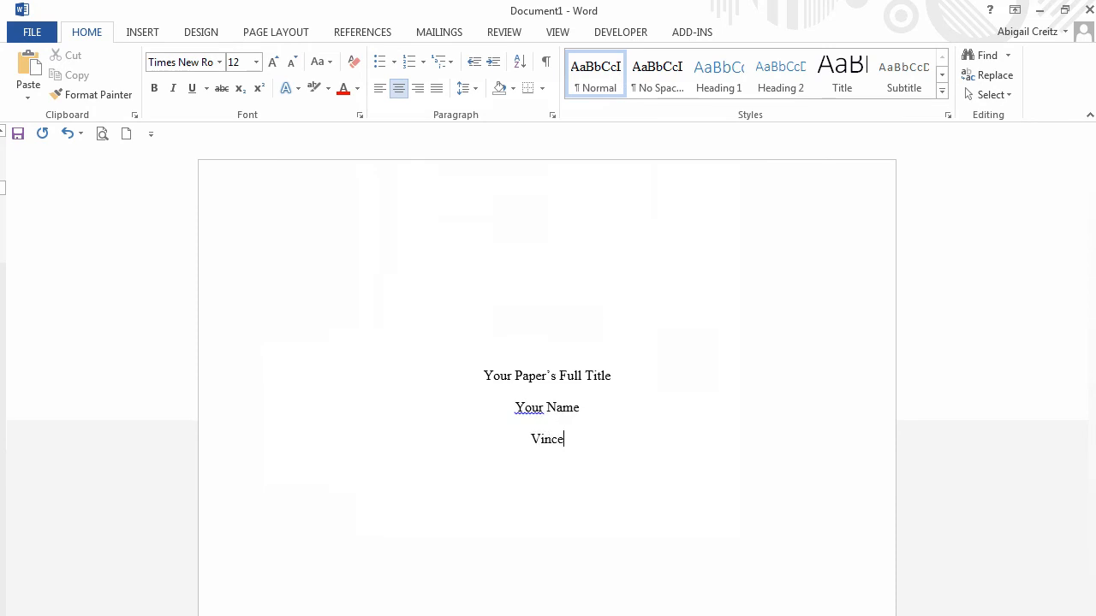
pyautogui.write('nnes Unive')
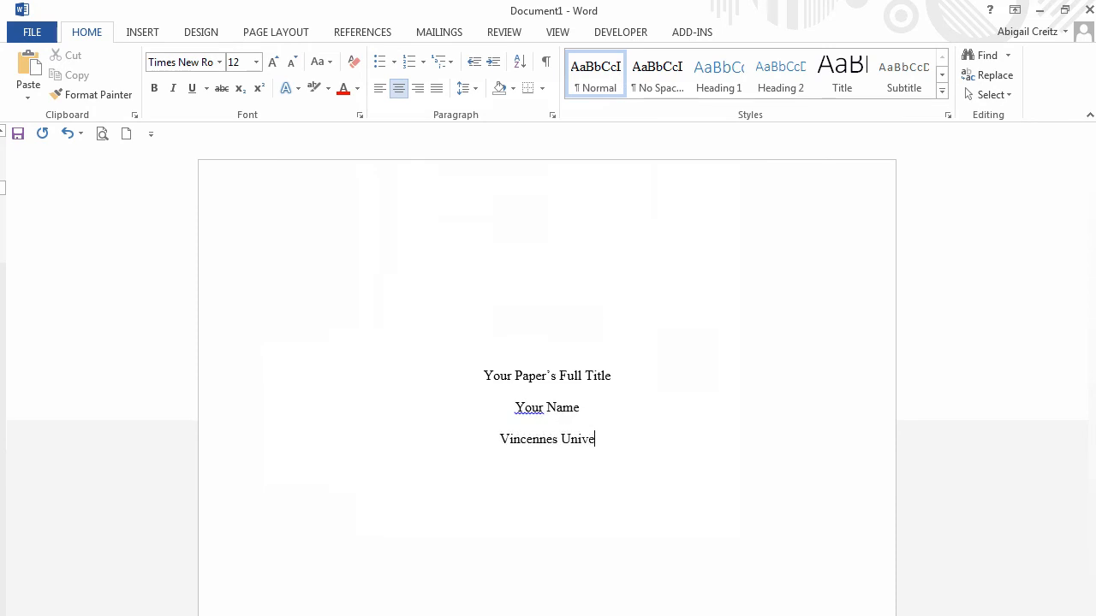
pyautogui.write('rsity')
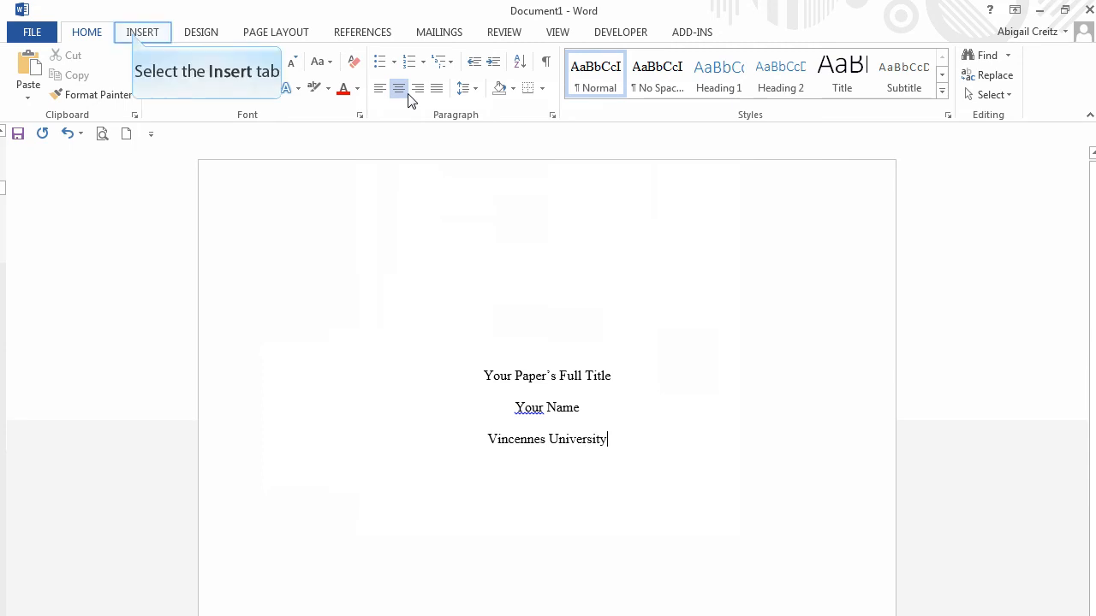
# - Insert a page break after the title page and add a blank header with its placeholder selected
pyautogui.click(87, 32)
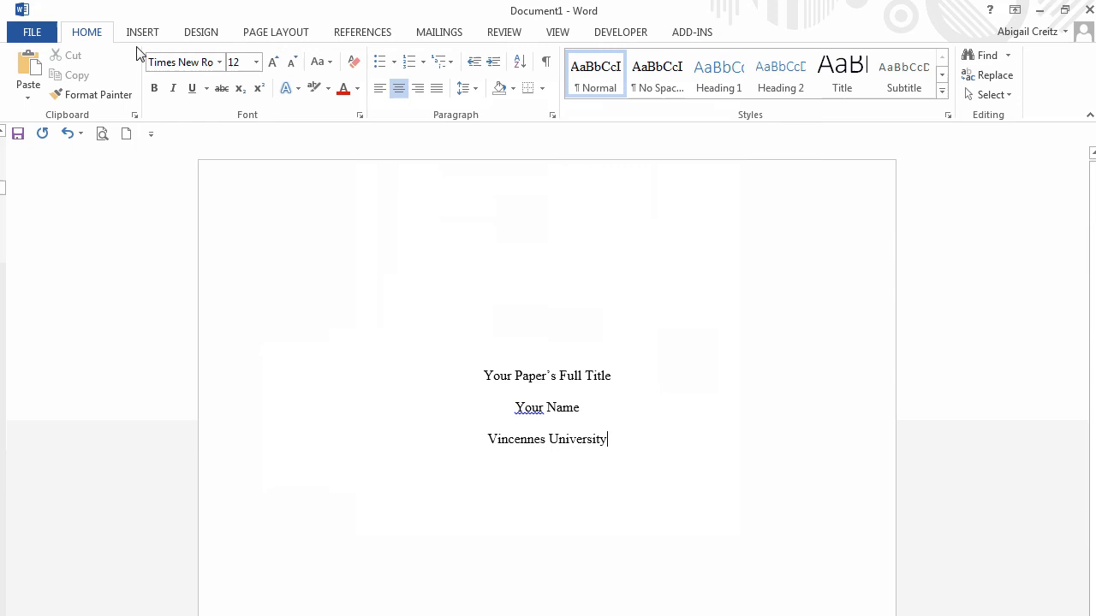
pyautogui.click(142, 31)
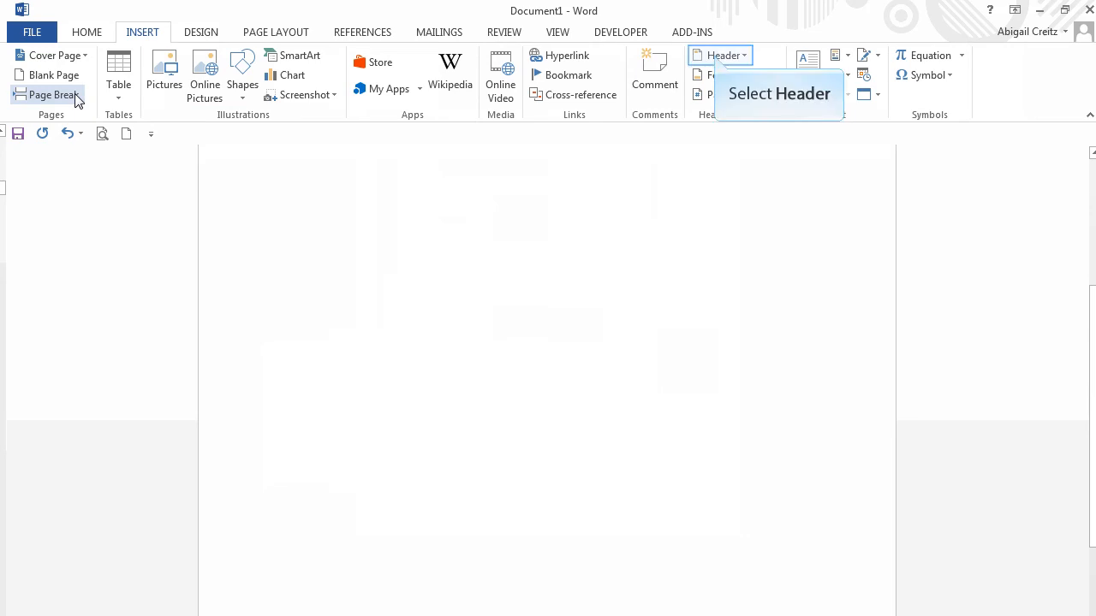
pyautogui.moveTo(721, 55)
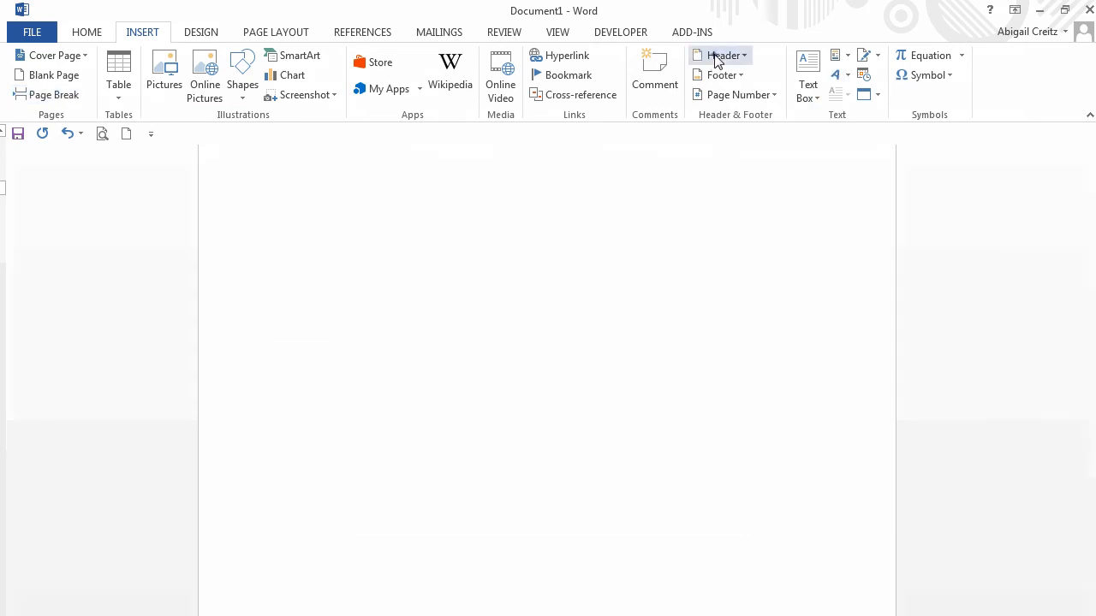
pyautogui.click(721, 55)
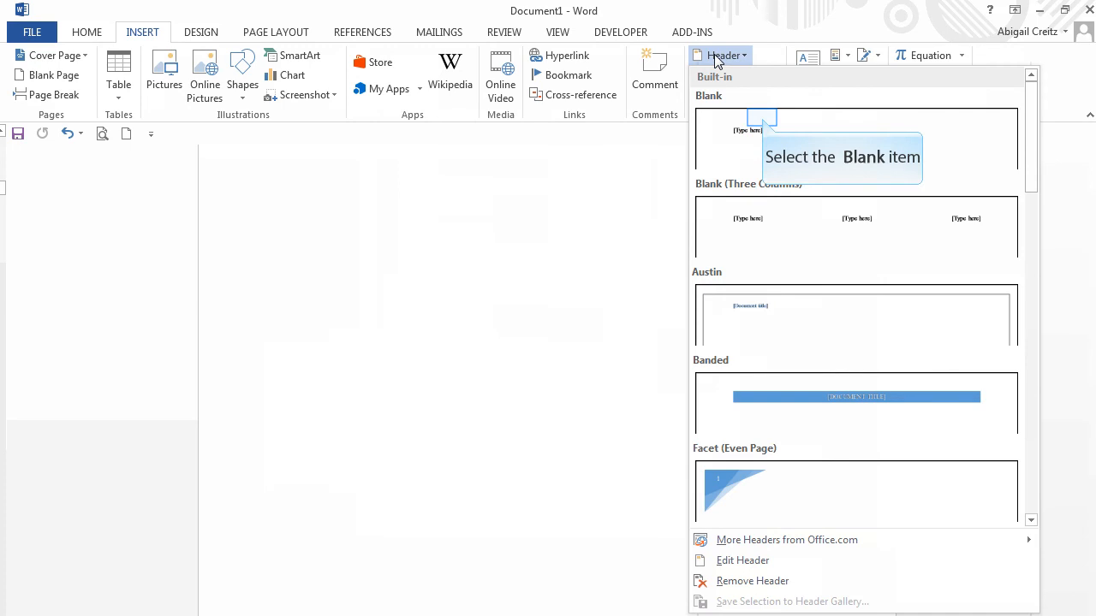
pyautogui.moveTo(755, 80)
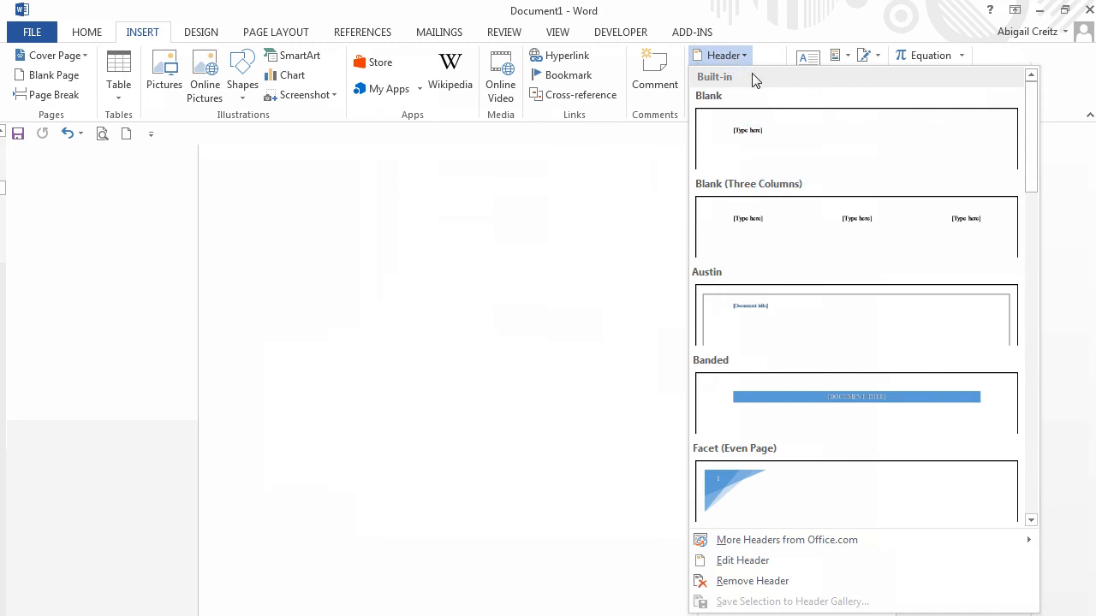
pyautogui.click(855, 141)
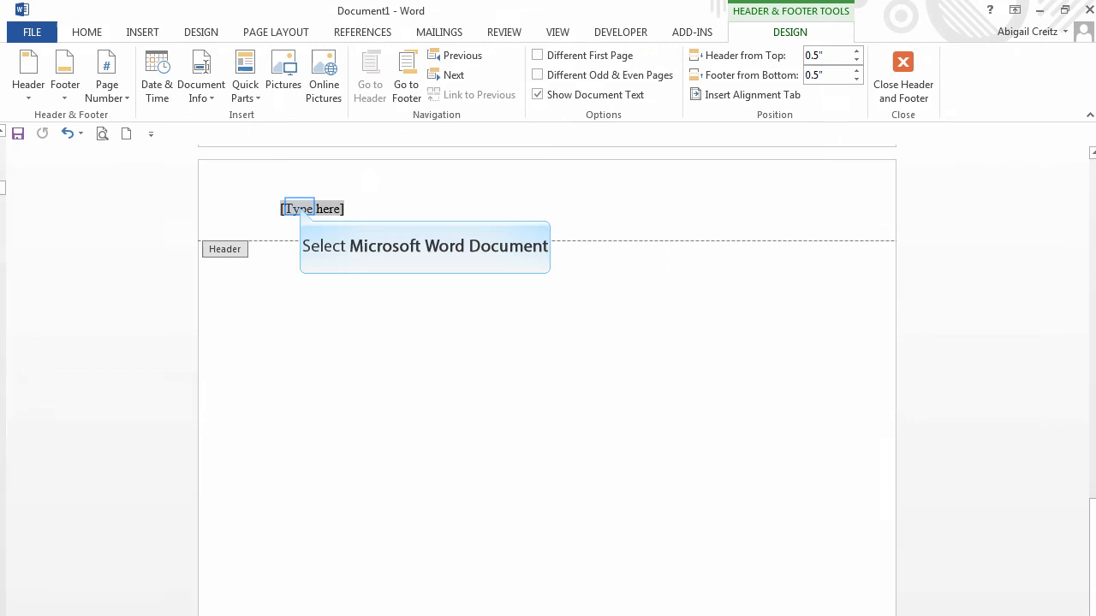
pyautogui.moveTo(244, 476)
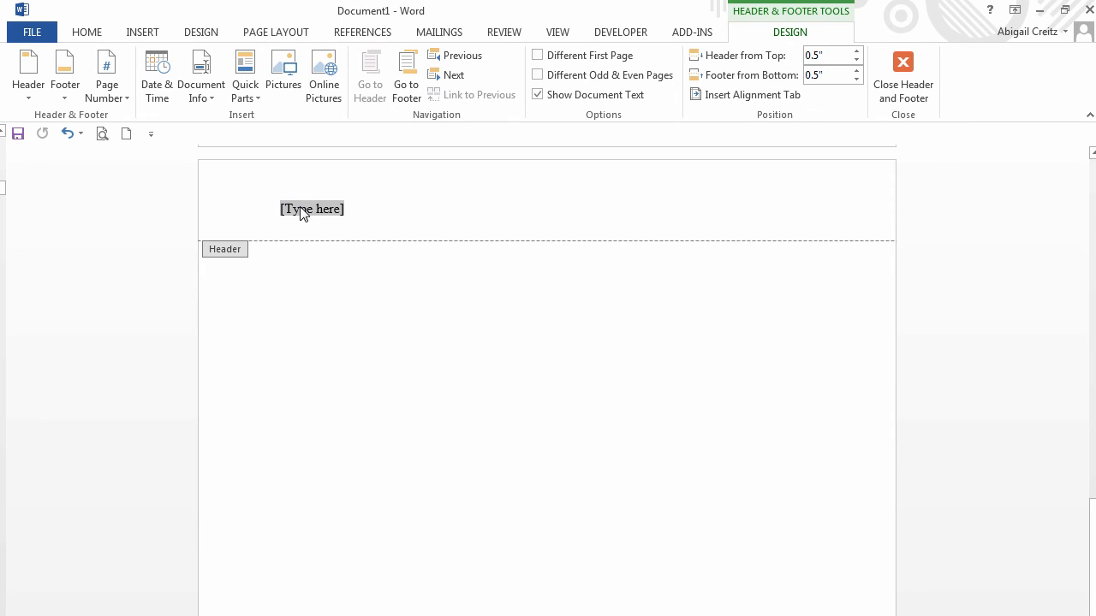
# - Type 'FULL TITLE OF YOUR PAPER' in the header and enable Different First Page
pyautogui.write('FULL T')
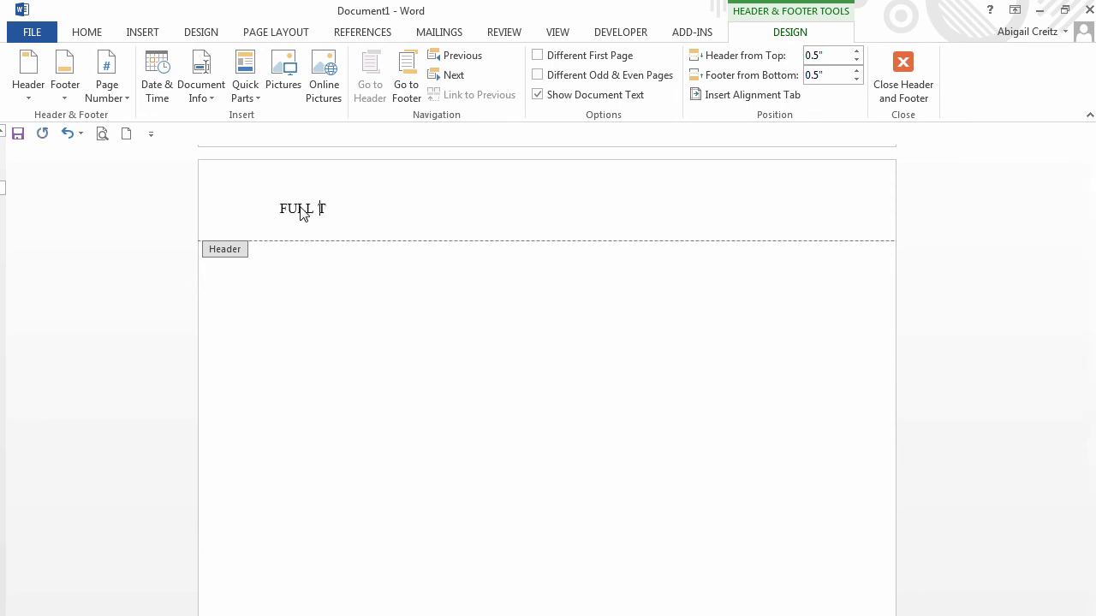
pyautogui.write('TITLE OF YOUR P')
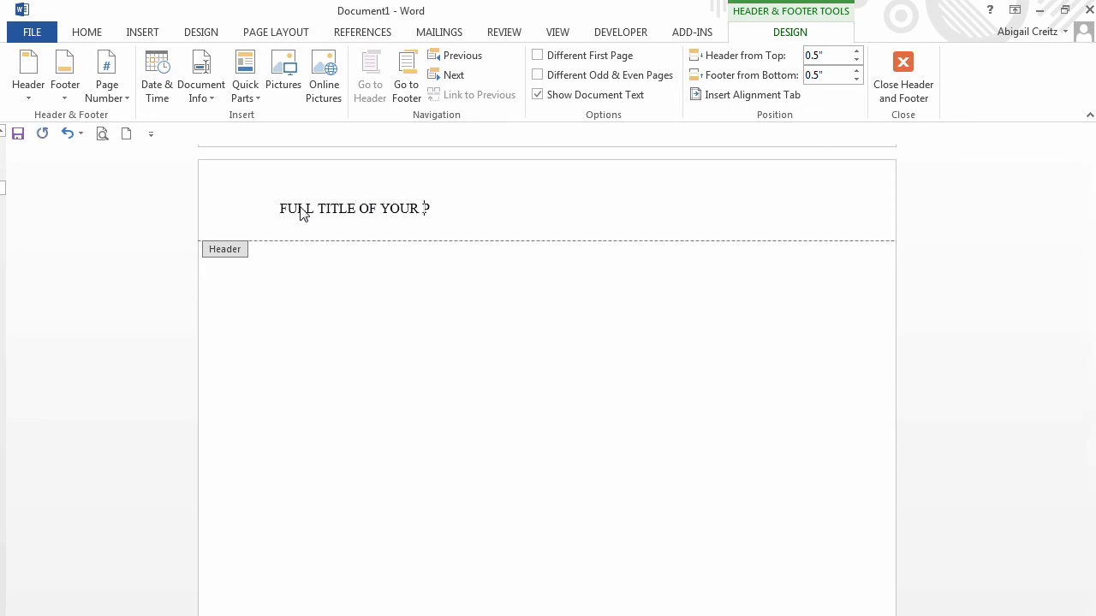
pyautogui.write('PAPER')
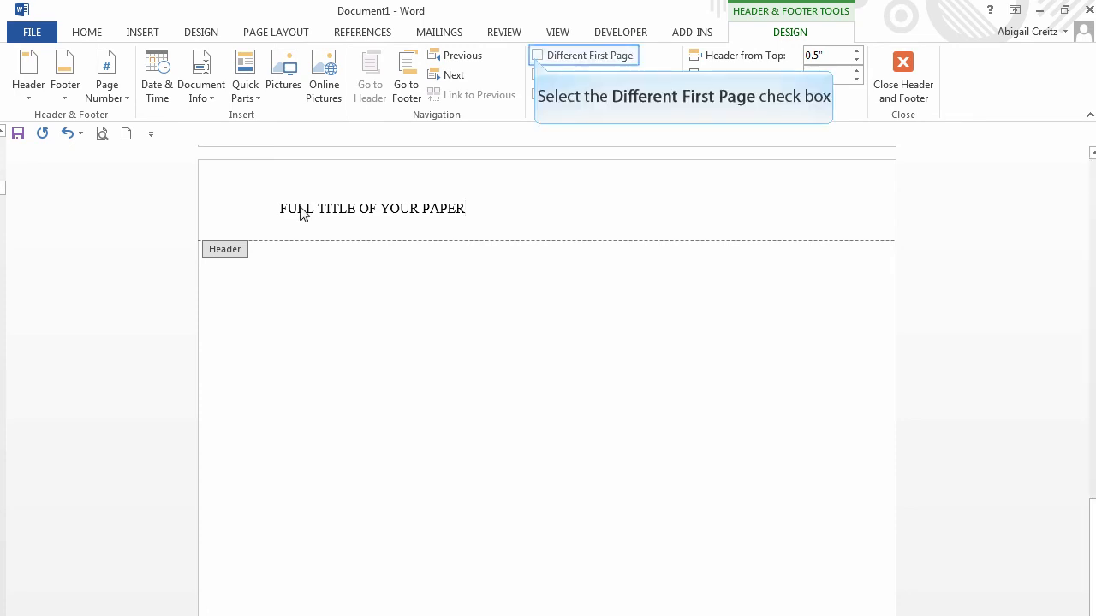
pyautogui.moveTo(385, 208)
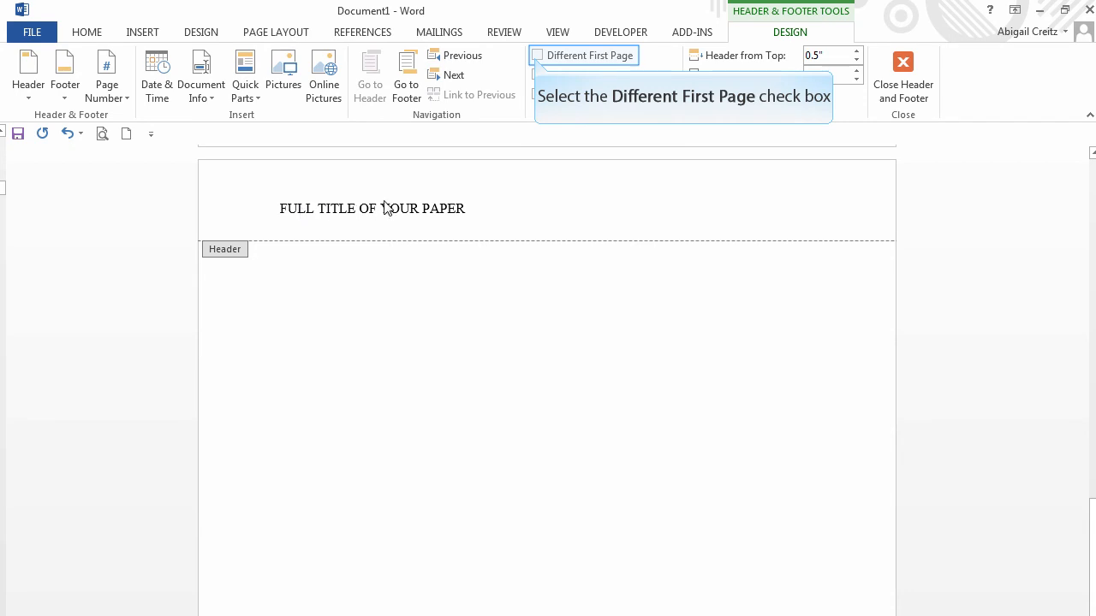
pyautogui.click(538, 55)
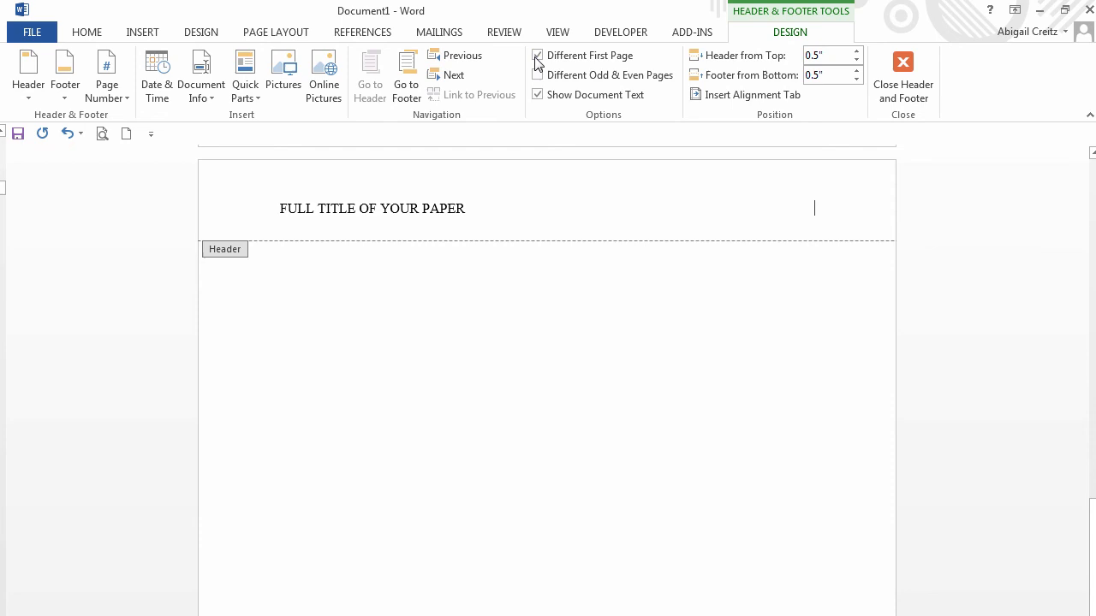
pyautogui.moveTo(106, 73)
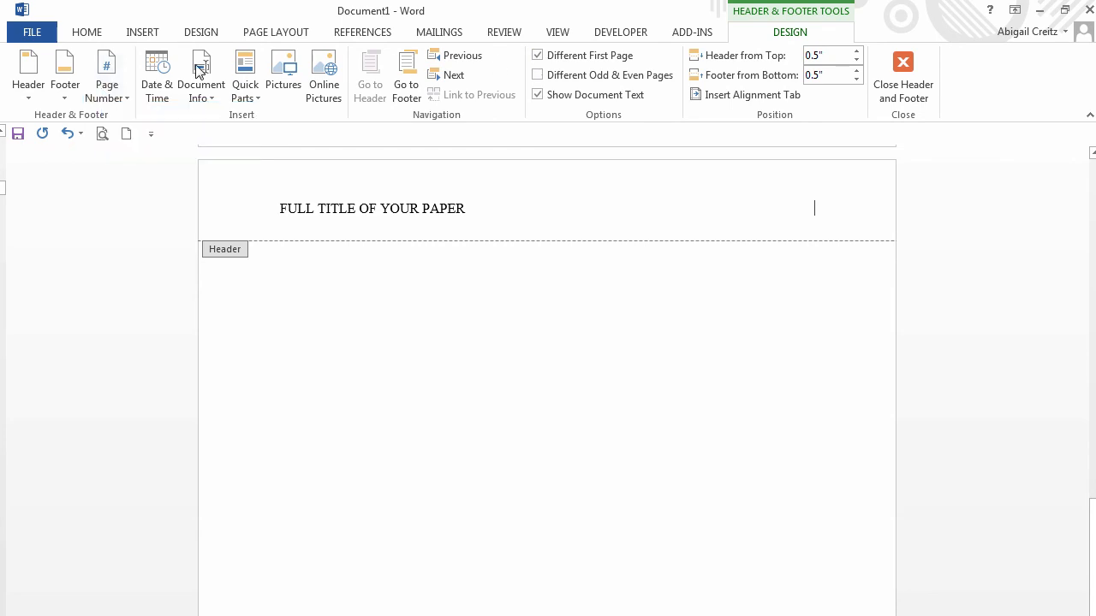
pyautogui.click(106, 73)
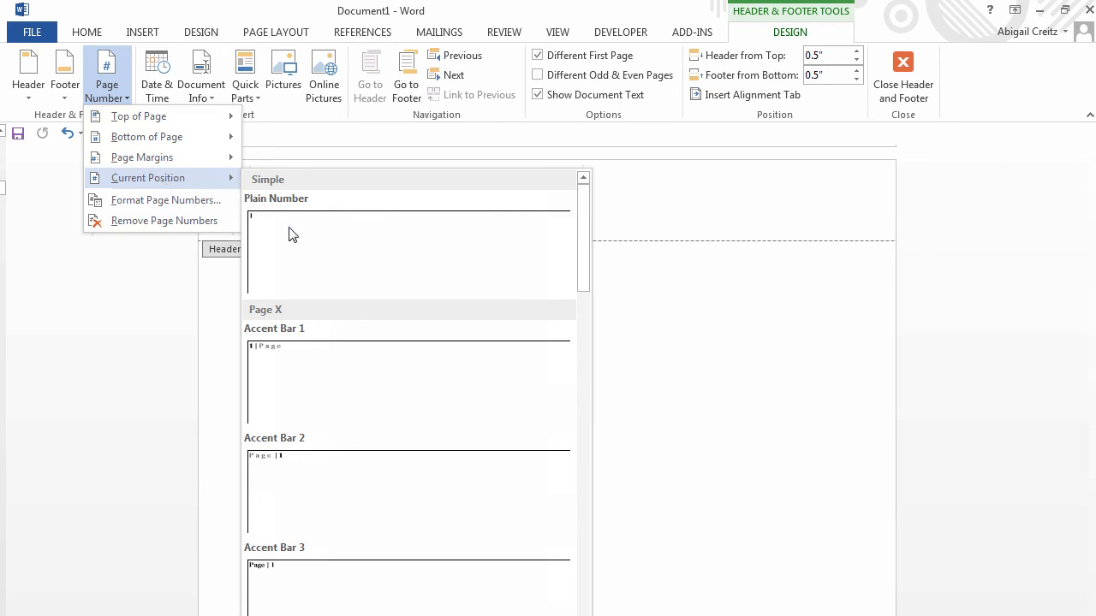
# - Insert a plain page number at the current position, right of the header title
pyautogui.click(277, 199)
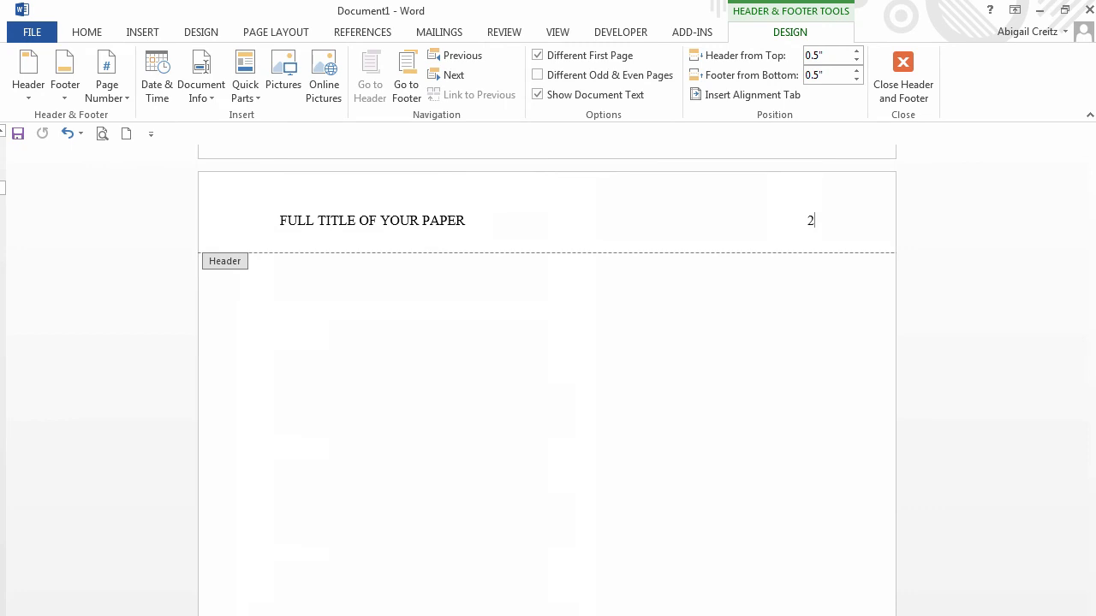
pyautogui.moveTo(809, 289)
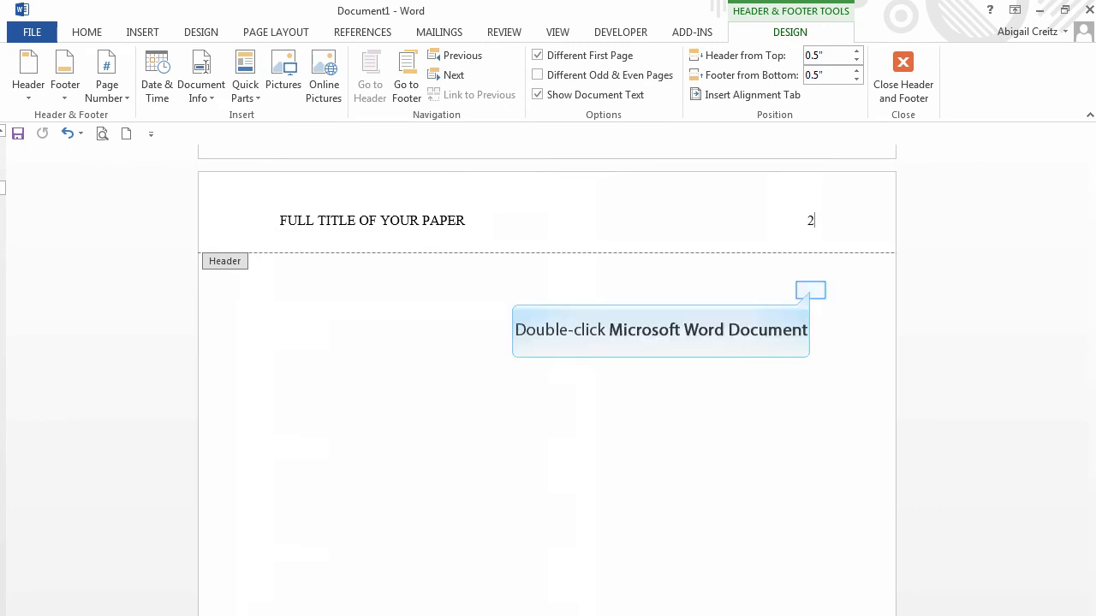
pyautogui.moveTo(594, 458)
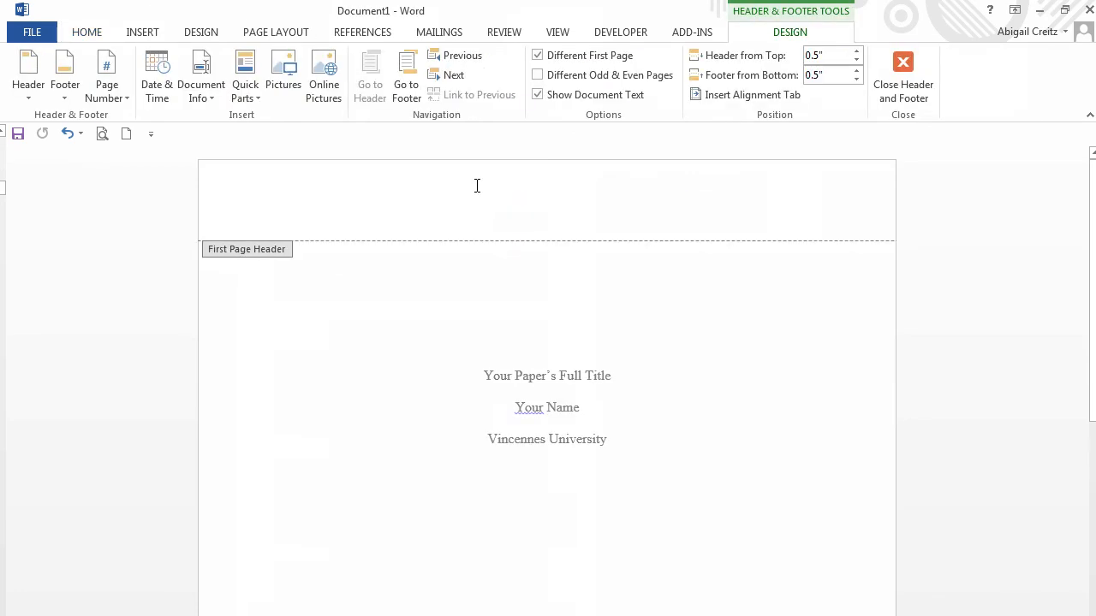
# - Type 'Running head: FULL TITLE' in the first-page header and tab to the right
pyautogui.write('Running')
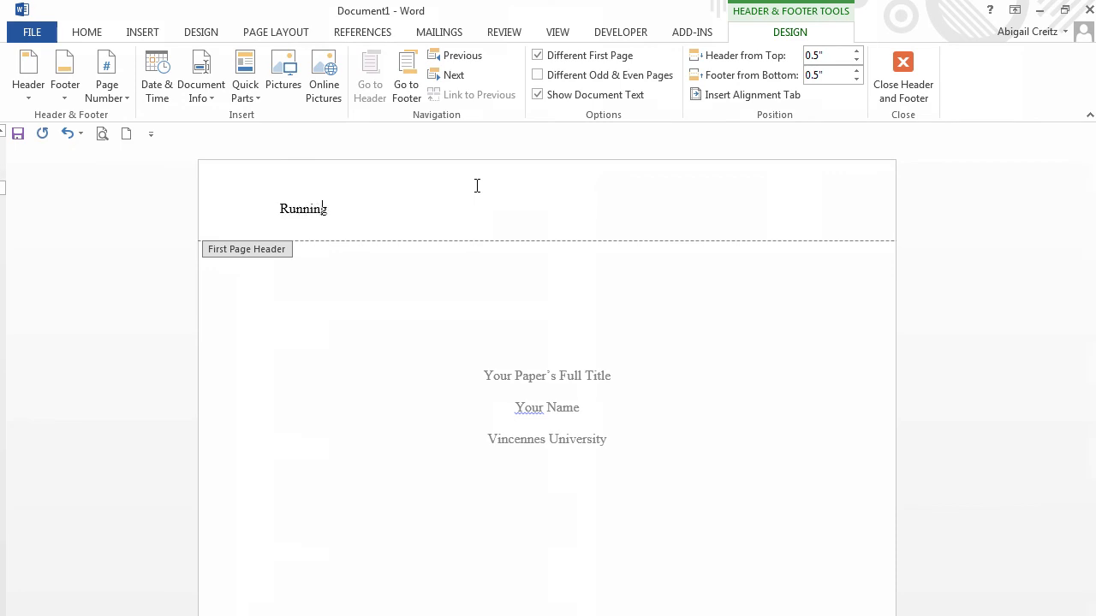
pyautogui.write('head:')
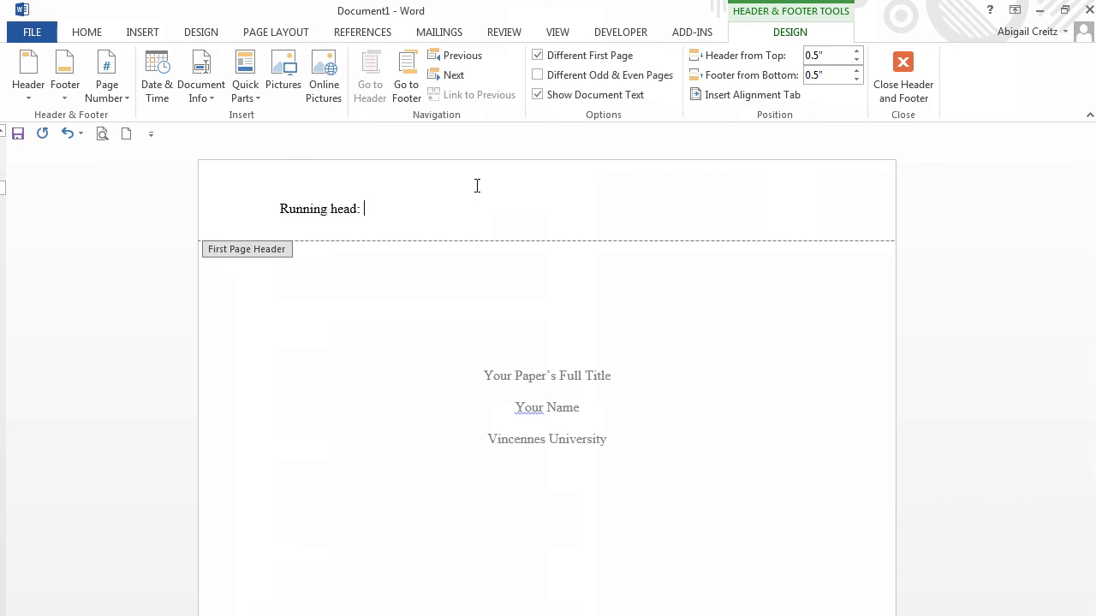
pyautogui.write('FULL TIT')
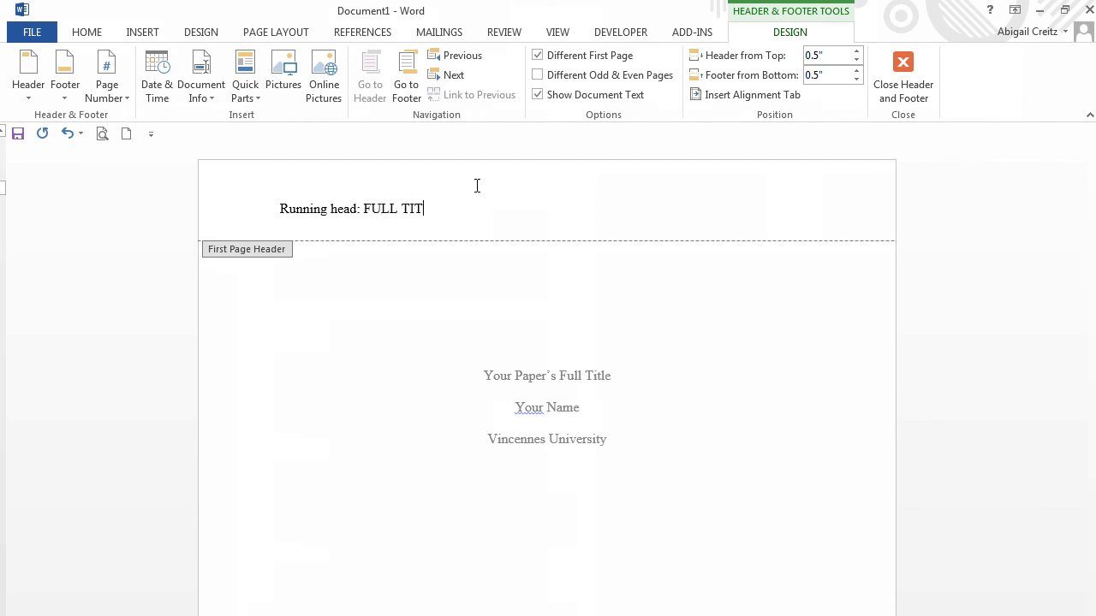
pyautogui.write('LE')
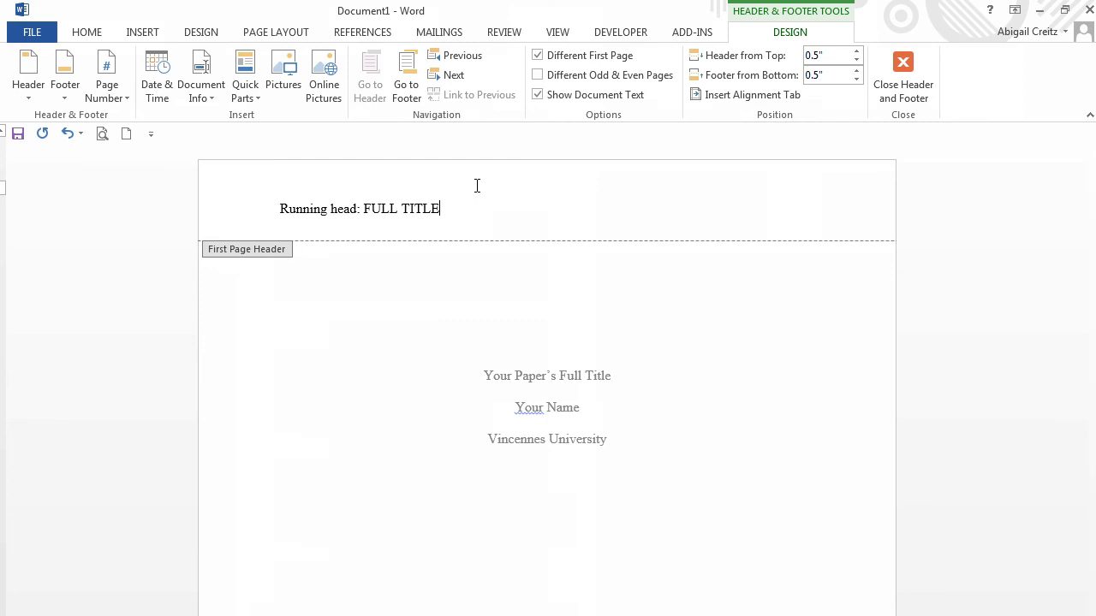
pyautogui.press('tab')
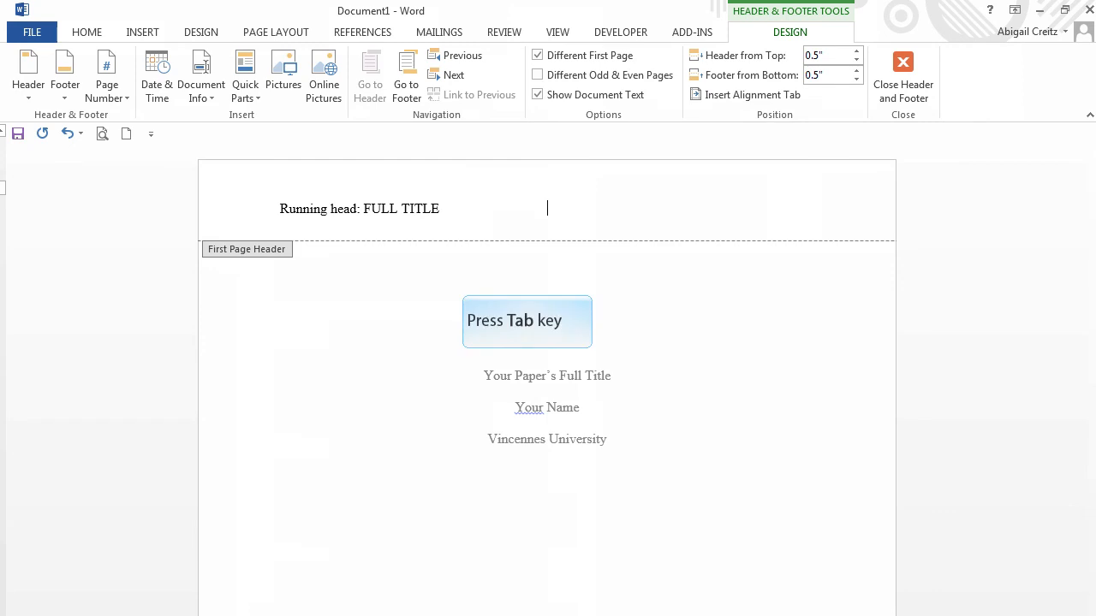
# - Bring up the Page Number options for the title-page header
pyautogui.click(142, 32)
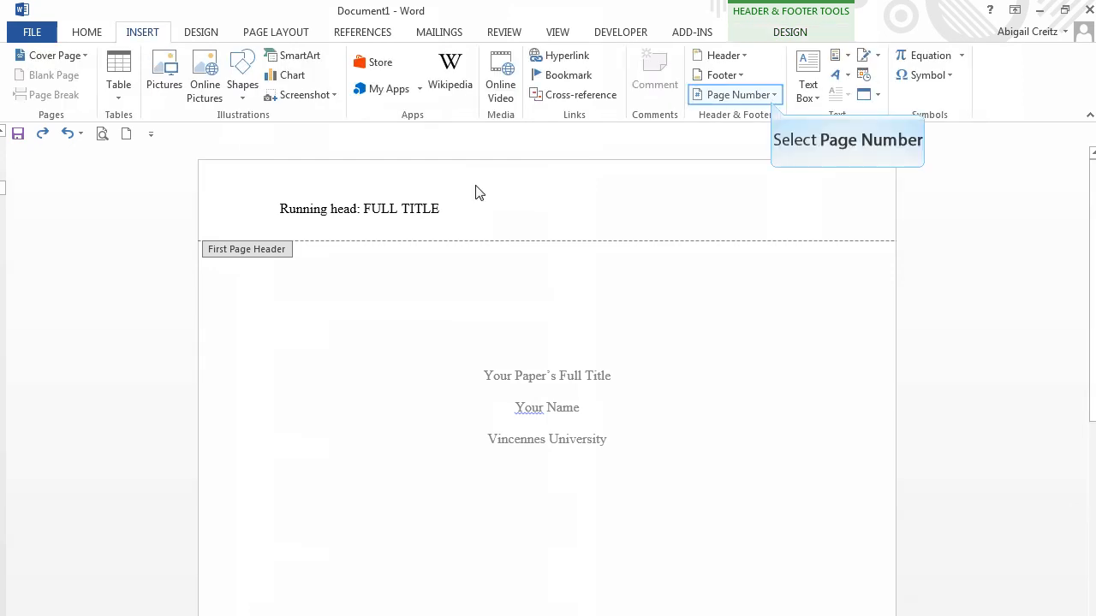
pyautogui.moveTo(741, 153)
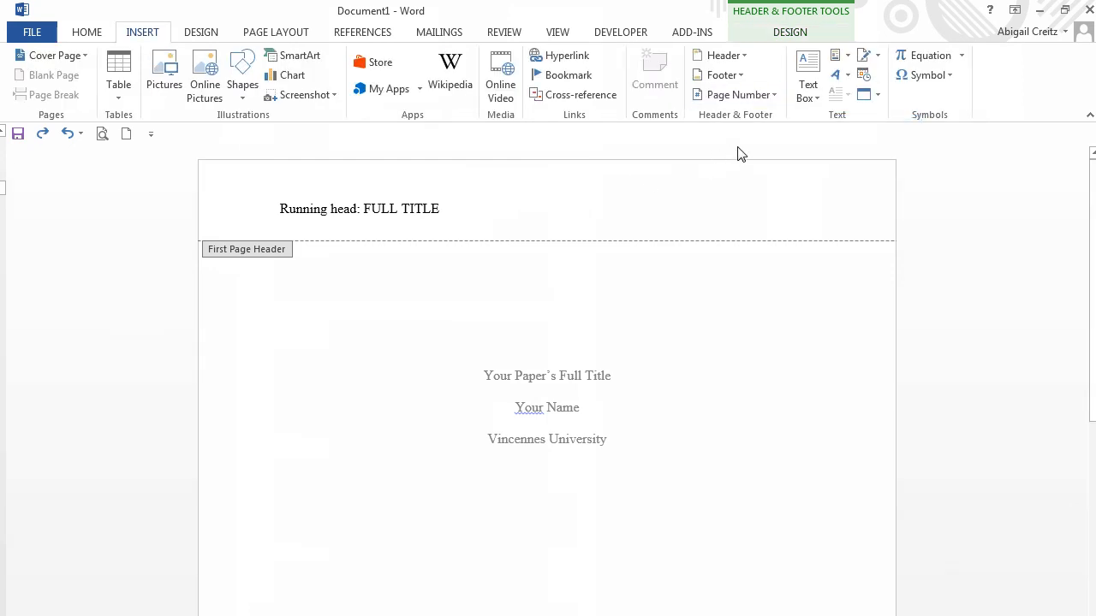
pyautogui.click(734, 94)
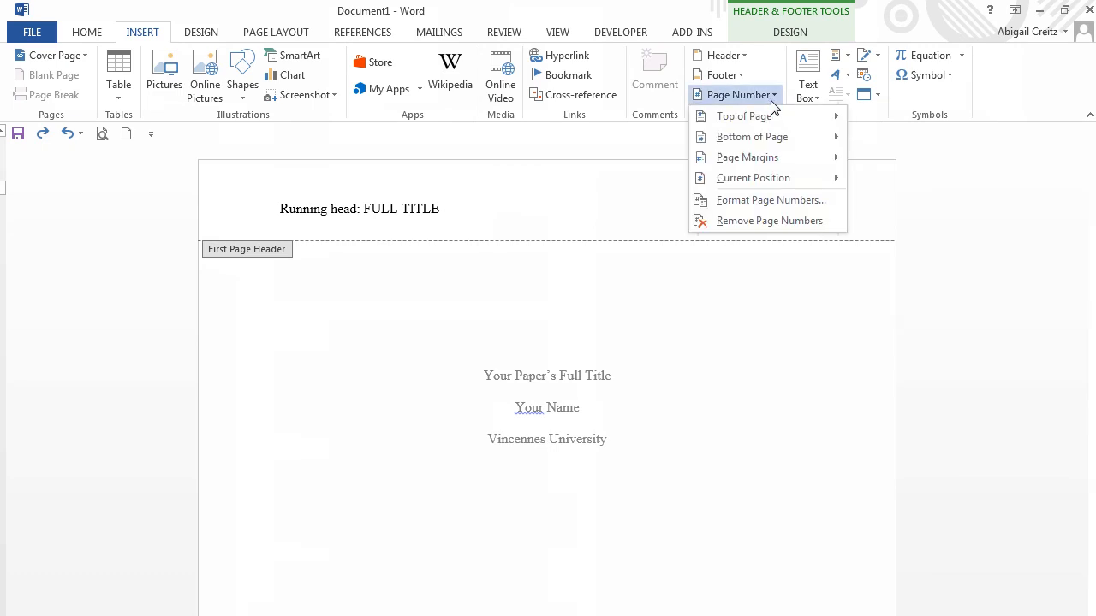
pyautogui.moveTo(776, 181)
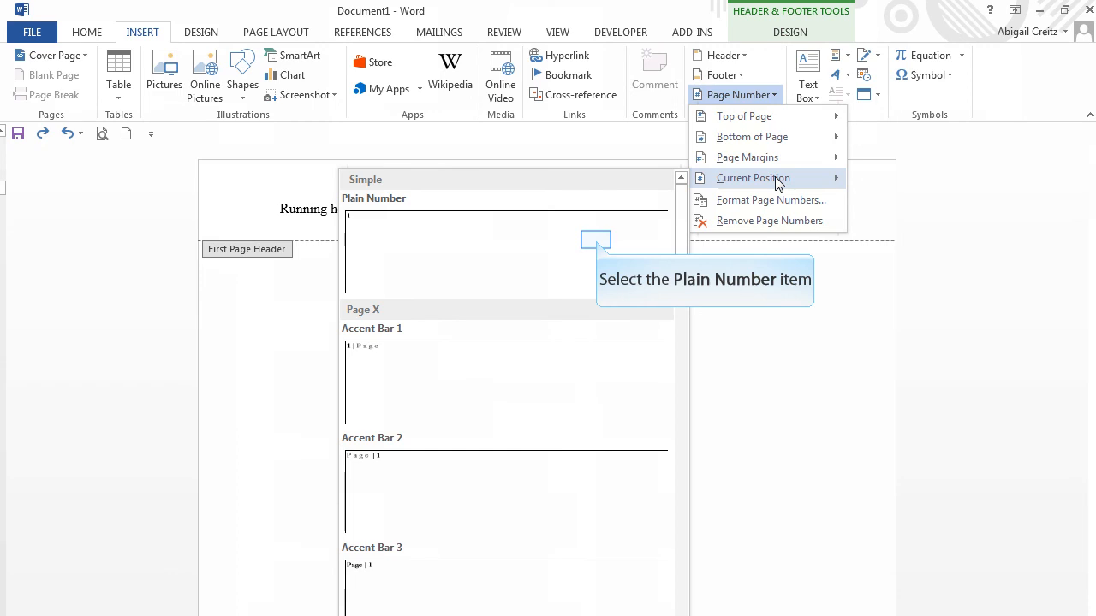
pyautogui.moveTo(664, 193)
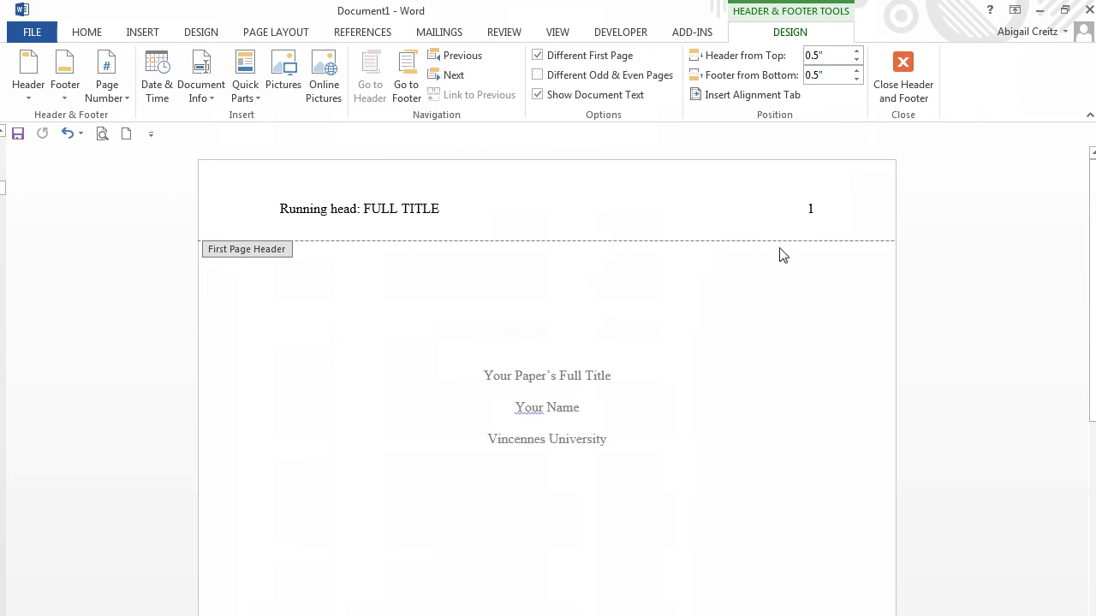
# - Exit the header and left-align the empty first body line on page 2
pyautogui.click(902, 77)
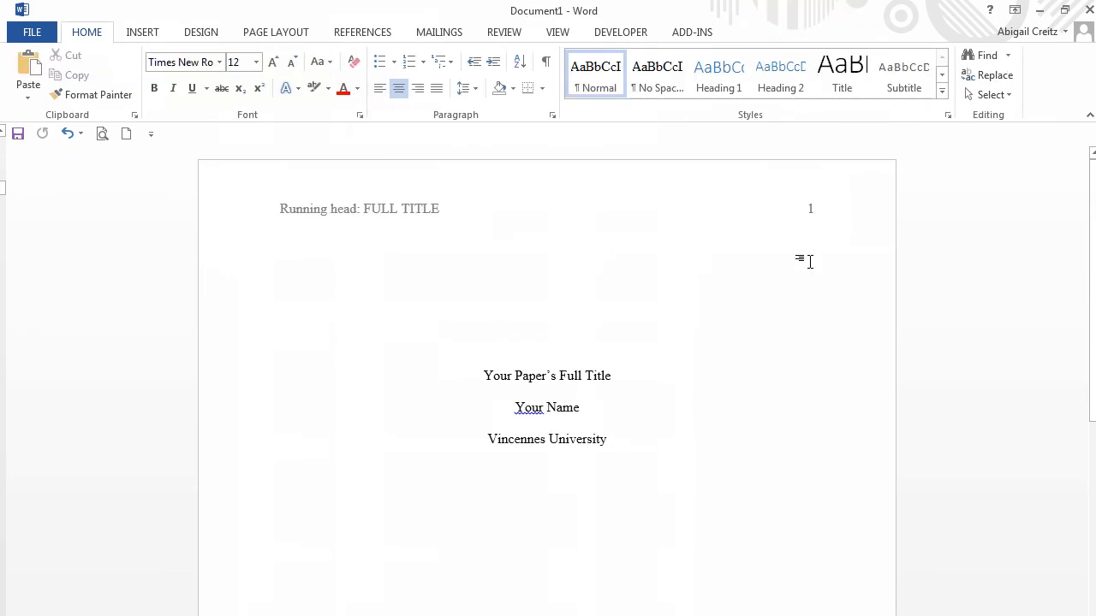
pyautogui.moveTo(804, 257)
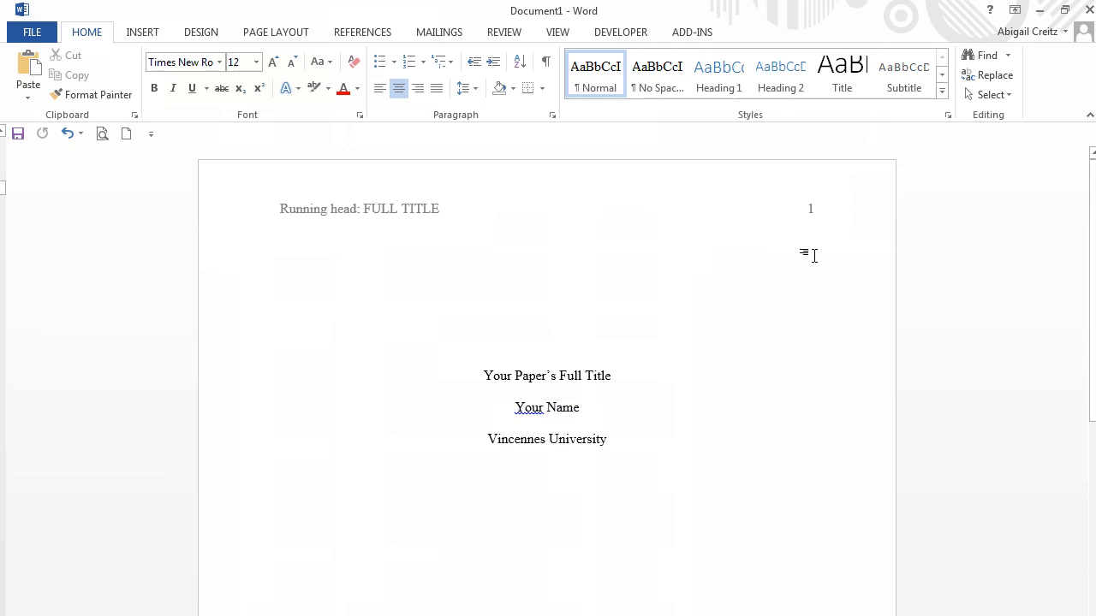
pyautogui.scroll(-3)
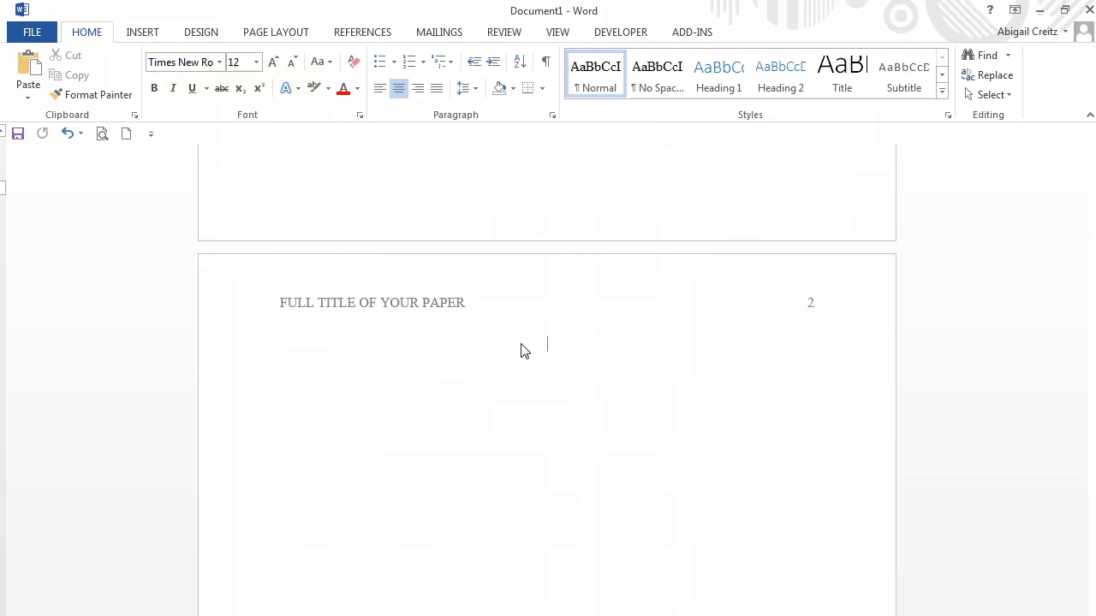
pyautogui.moveTo(379, 88)
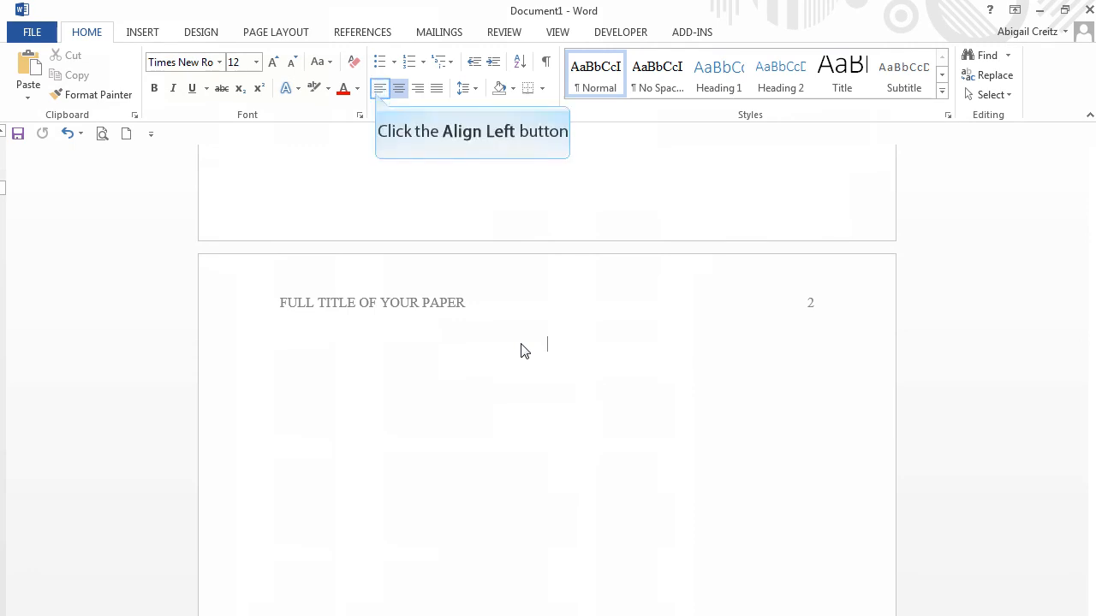
pyautogui.moveTo(453, 331)
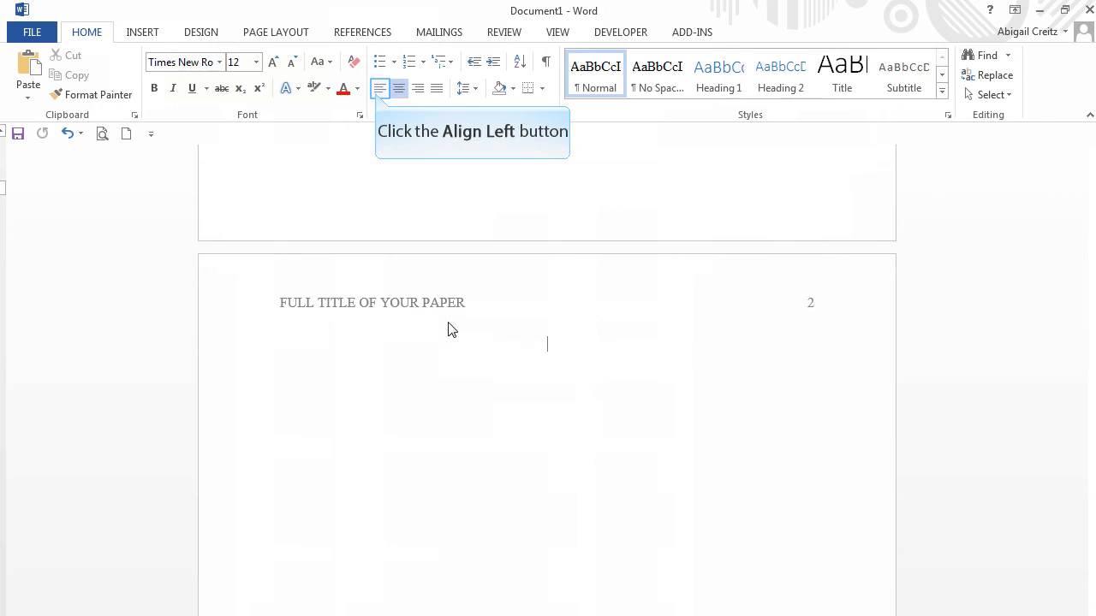
pyautogui.click(142, 32)
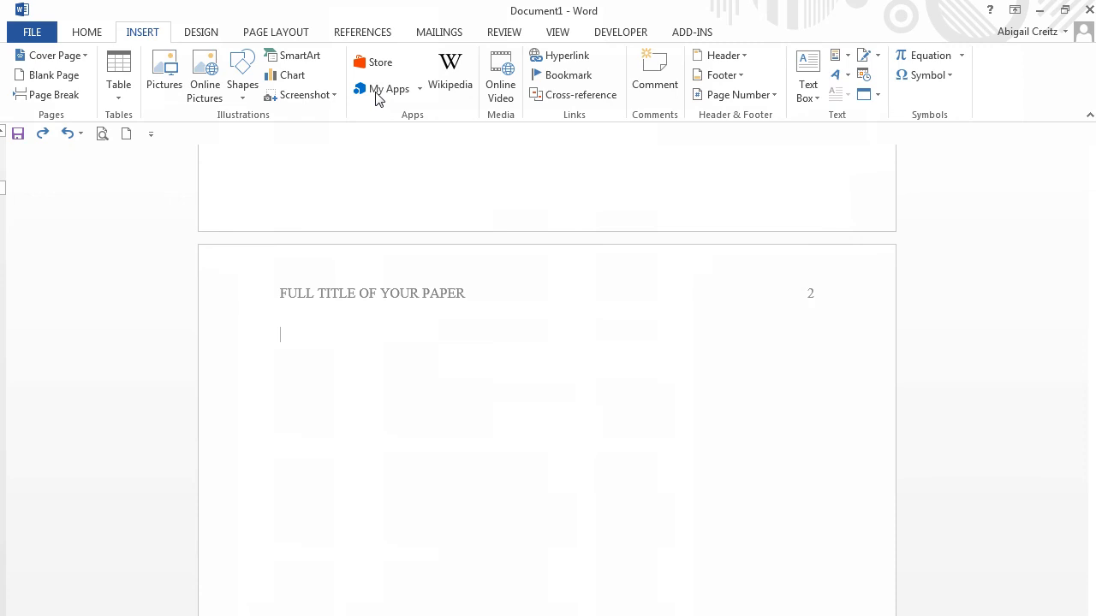
pyautogui.moveTo(142, 32)
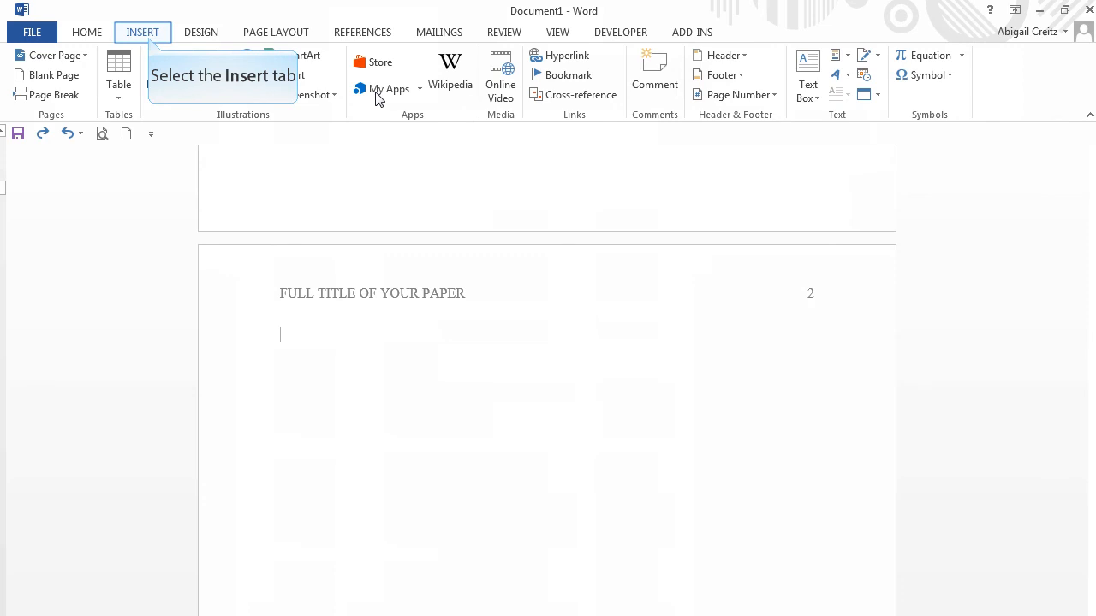
# - Insert a page break after the body page to create page 3
pyautogui.click(142, 31)
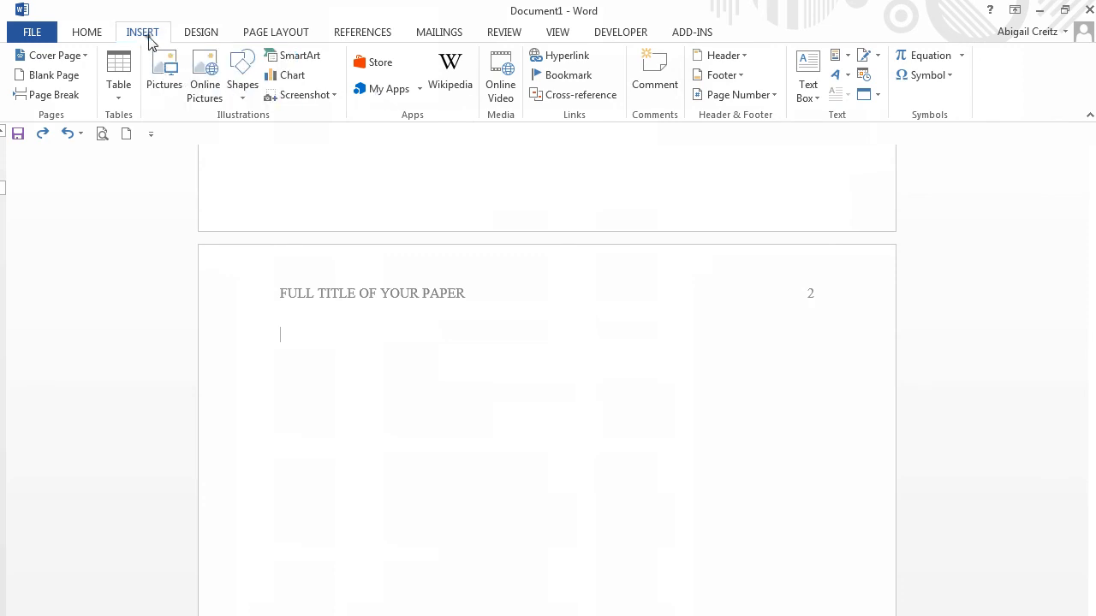
pyautogui.moveTo(50, 94)
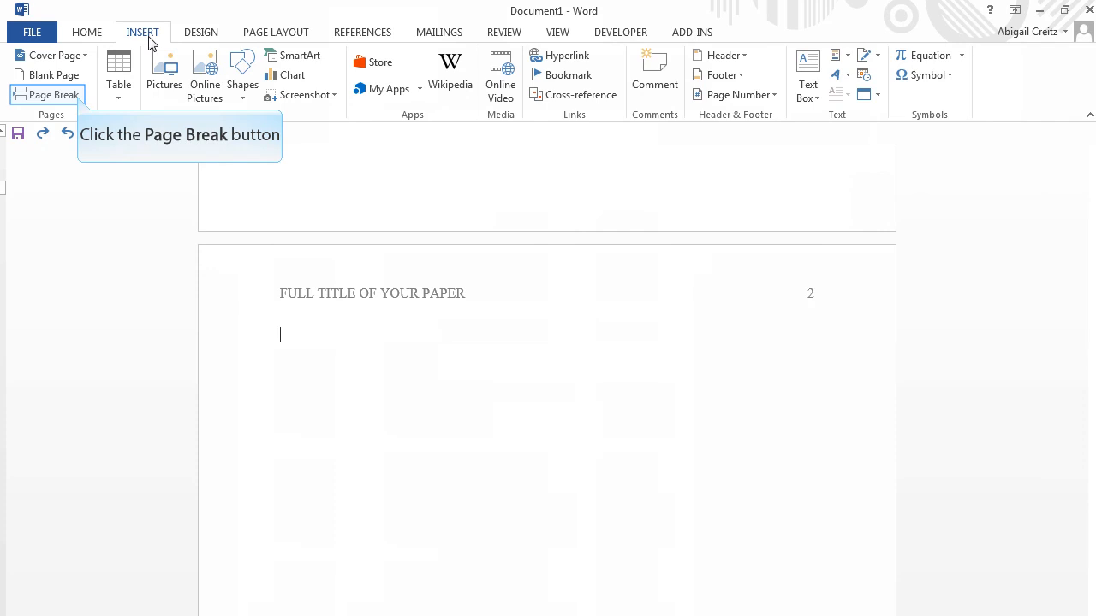
pyautogui.moveTo(130, 44)
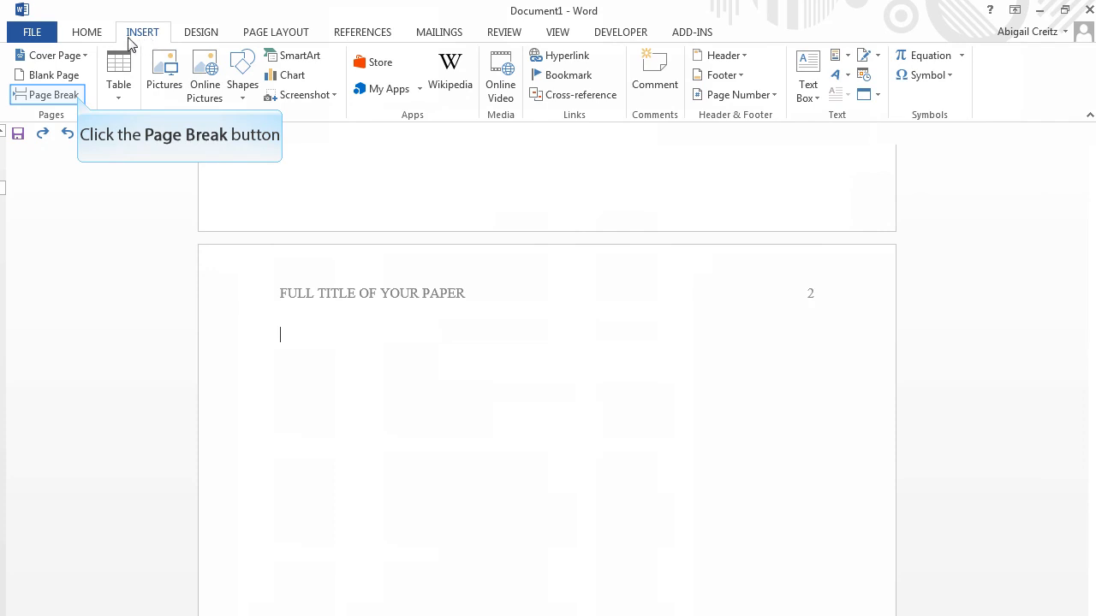
pyautogui.click(49, 95)
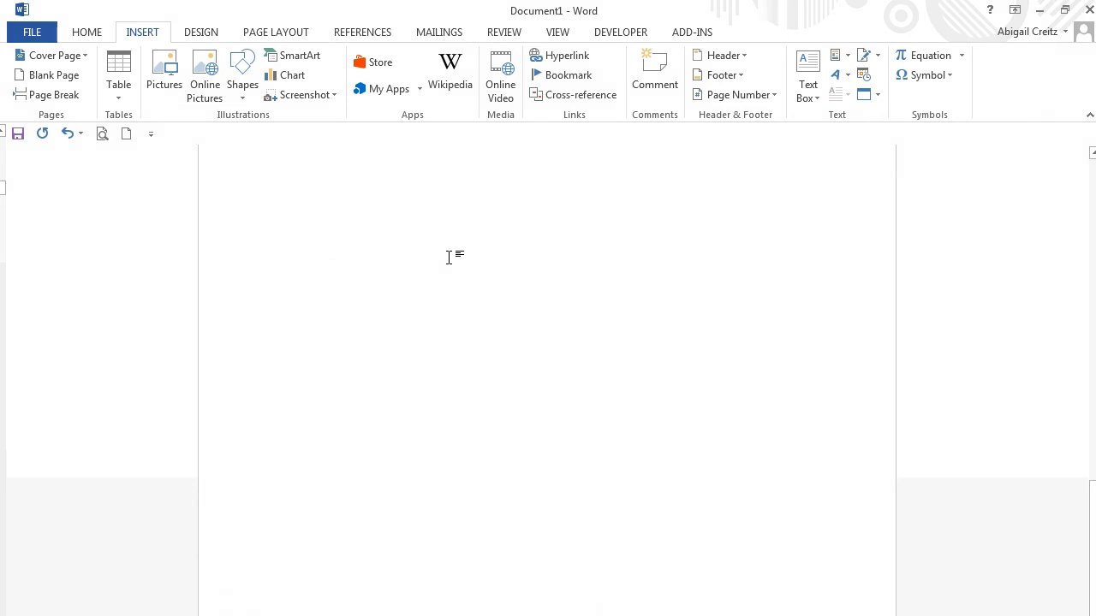
pyautogui.scroll(-3)
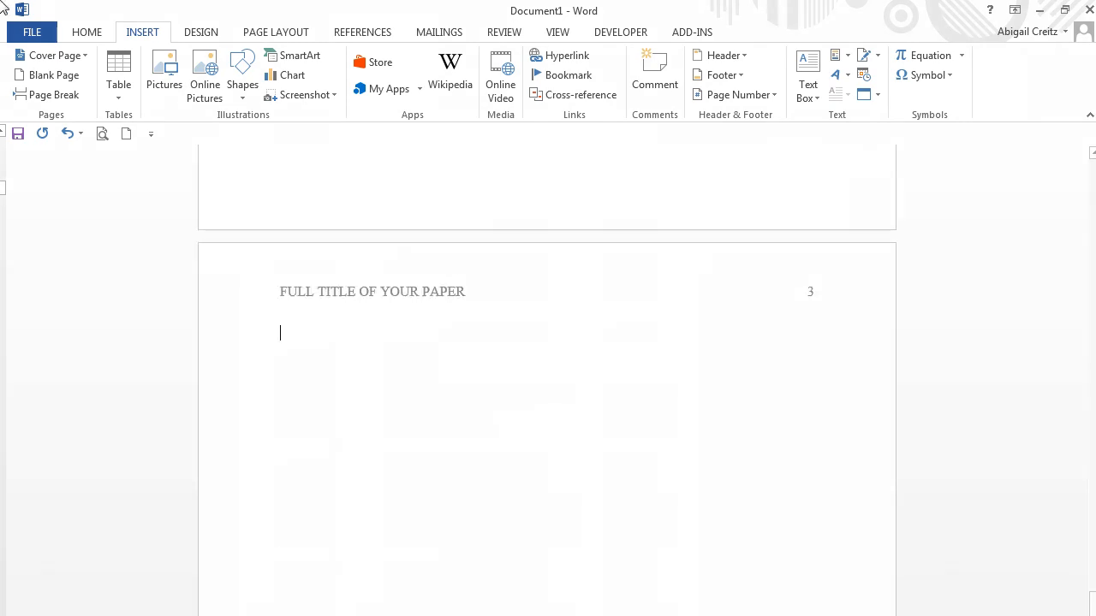
pyautogui.moveTo(87, 31)
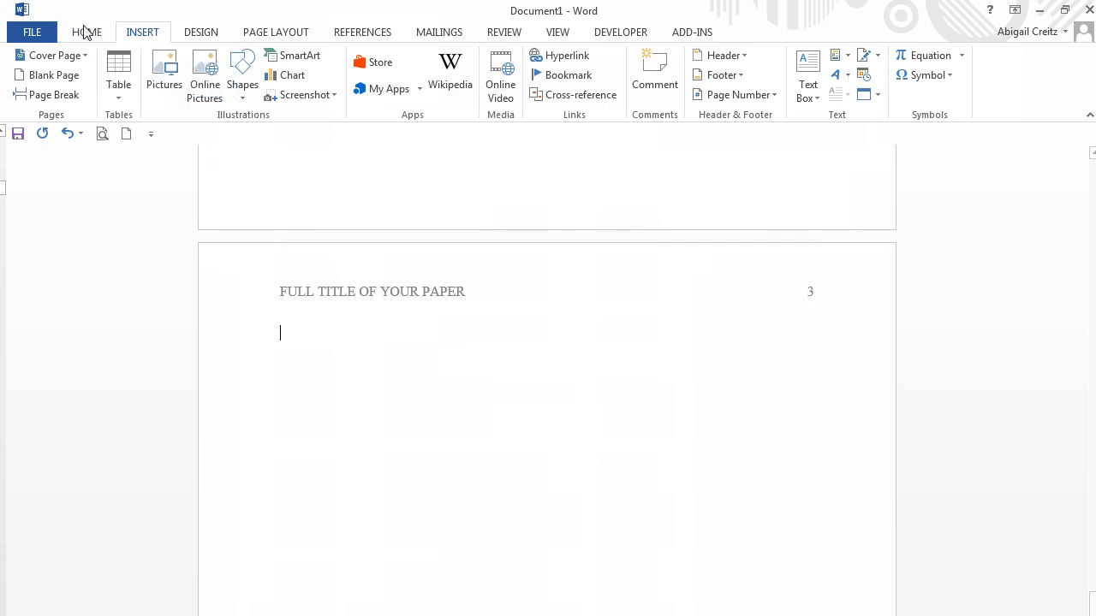
# - Type a centred 'References' heading on the first line of page 3
pyautogui.click(87, 31)
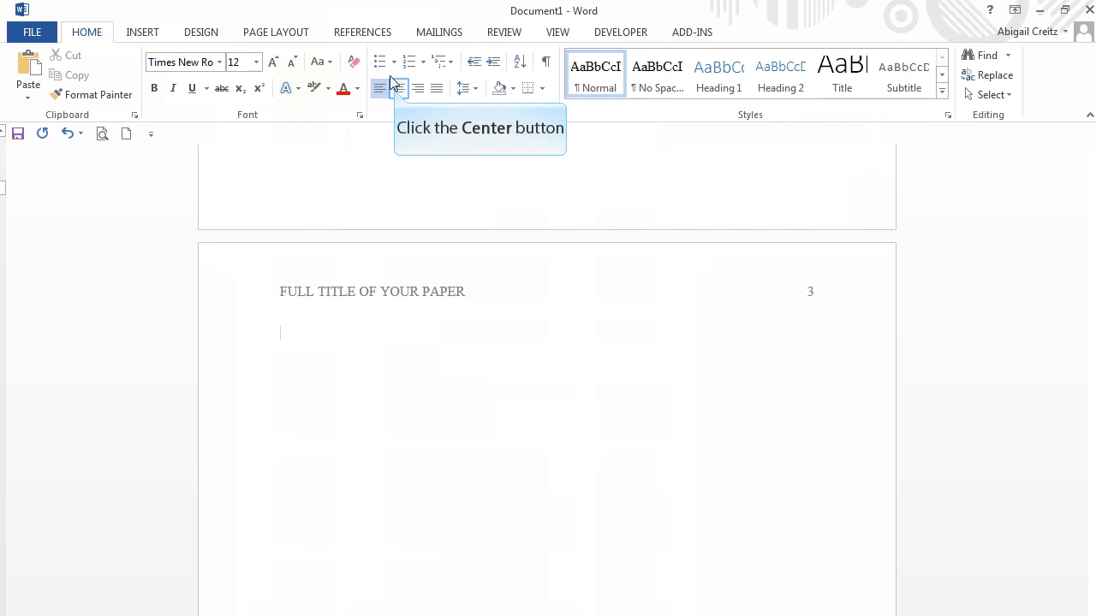
pyautogui.click(398, 88)
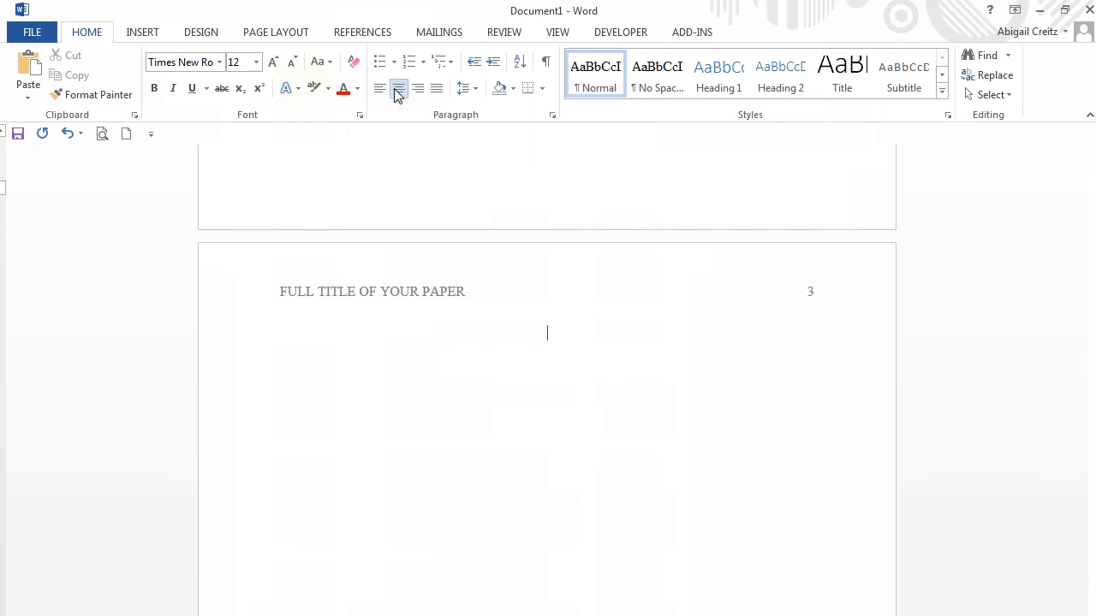
pyautogui.write('Refe')
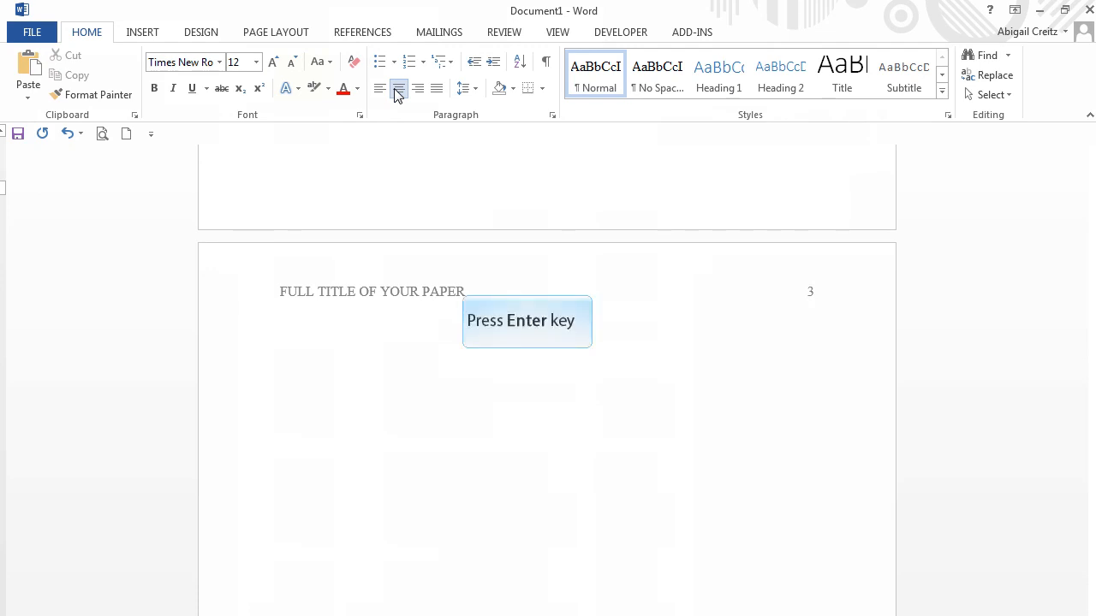
pyautogui.write('References')
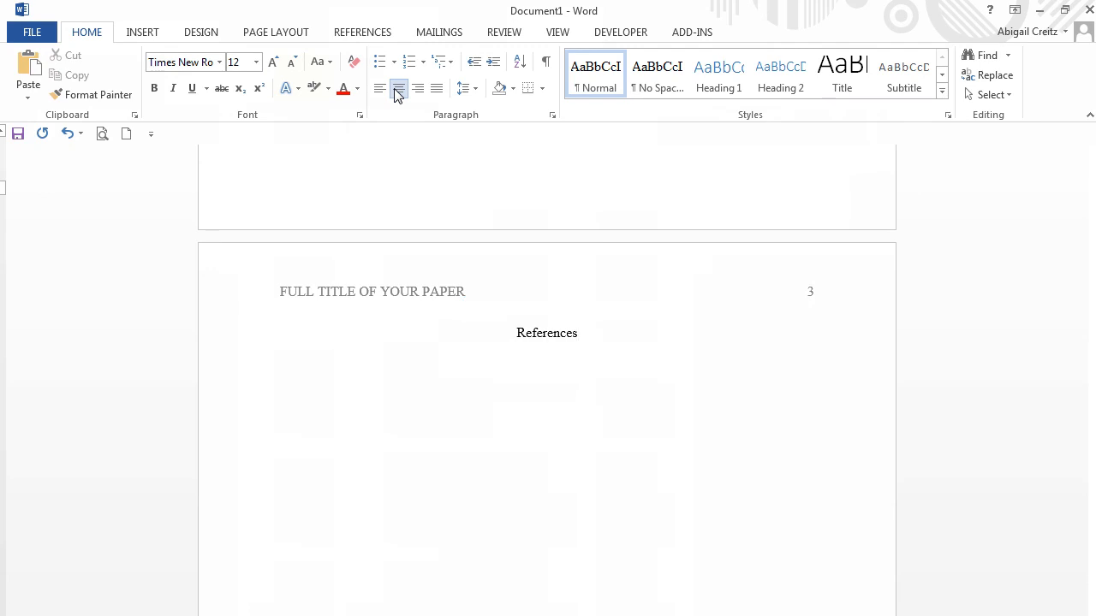
pyautogui.moveTo(552, 114)
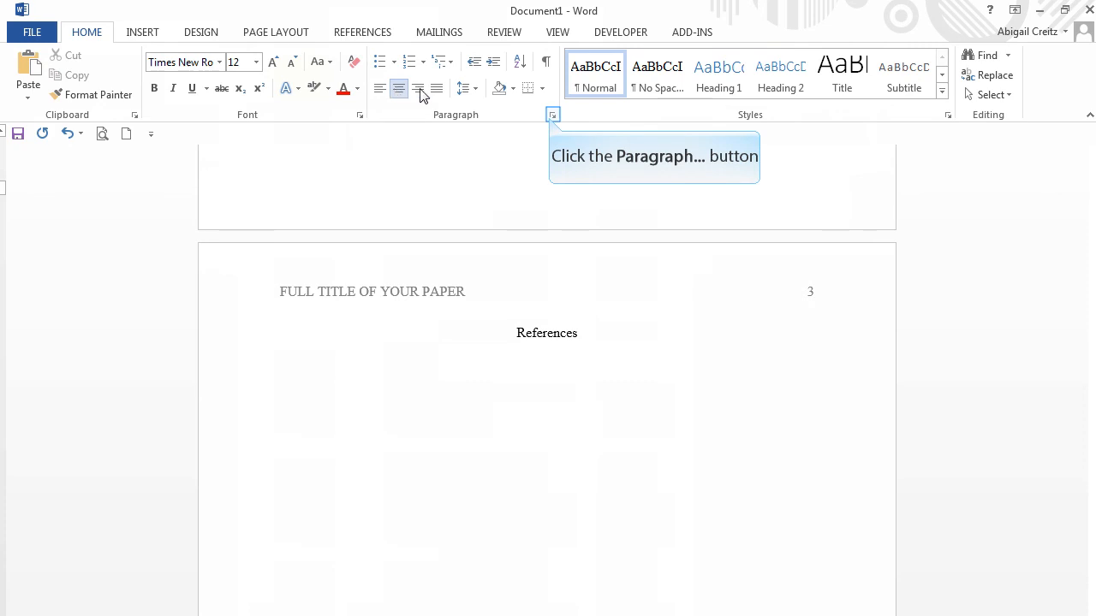
# - In the Paragraph dialog, set Left alignment with a 0.5" hanging indent
pyautogui.click(552, 115)
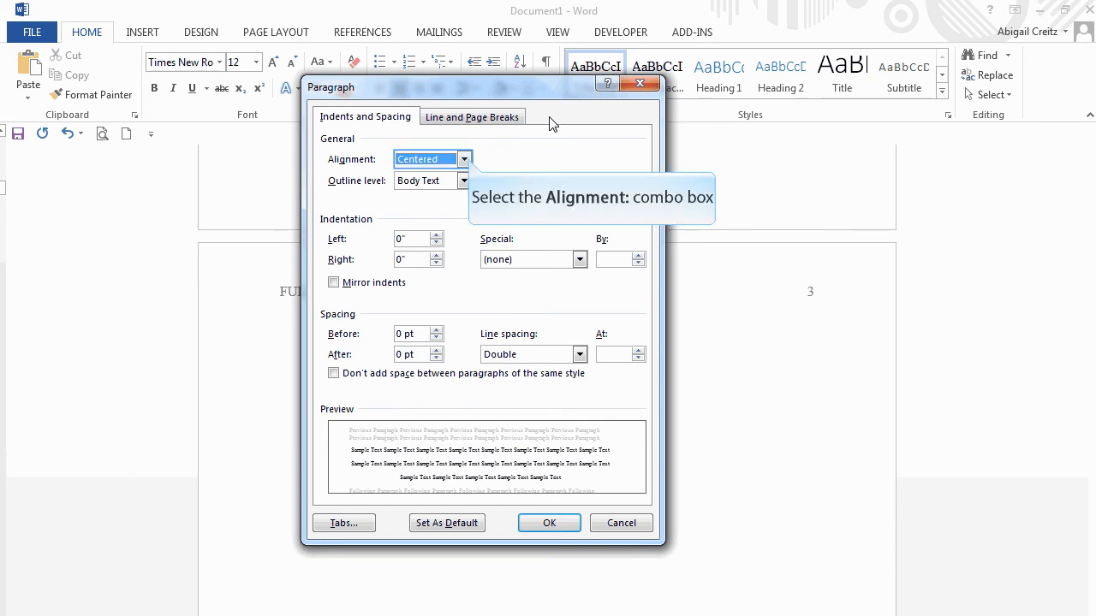
pyautogui.moveTo(509, 127)
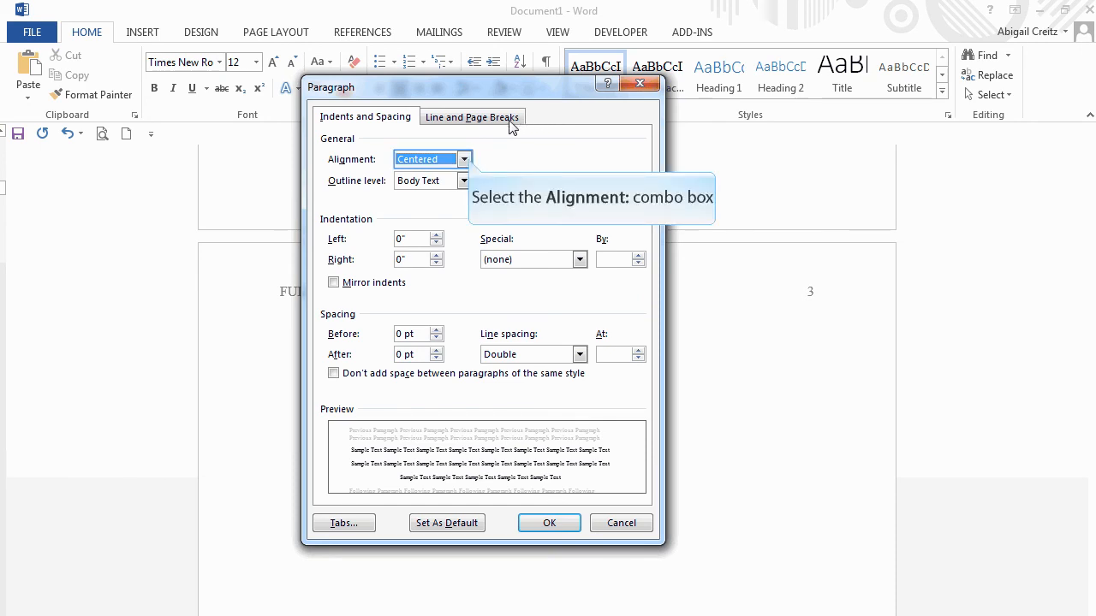
pyautogui.click(464, 159)
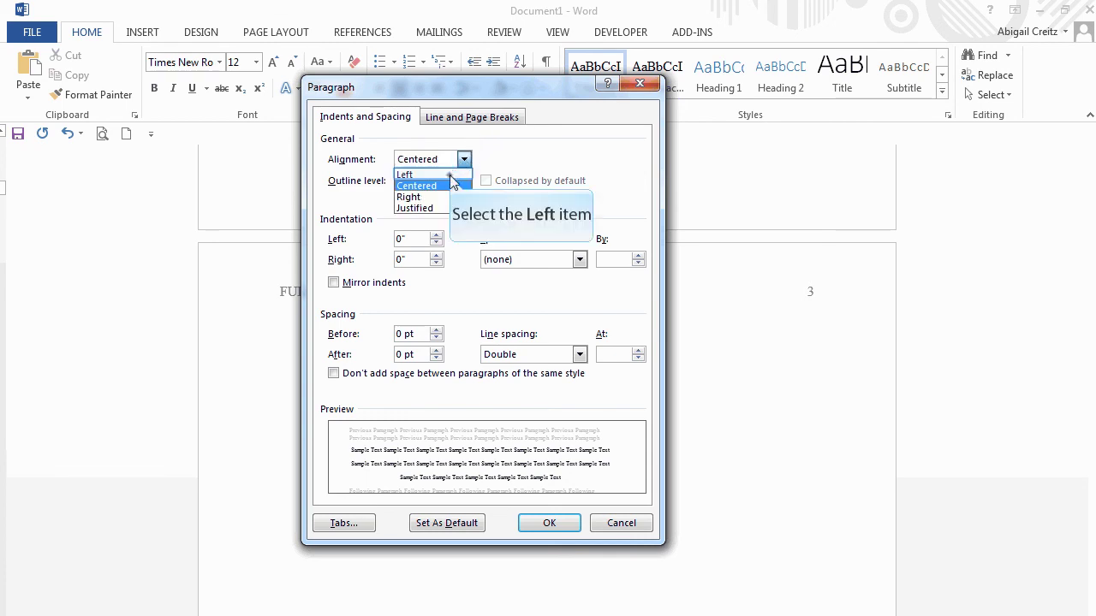
pyautogui.click(404, 175)
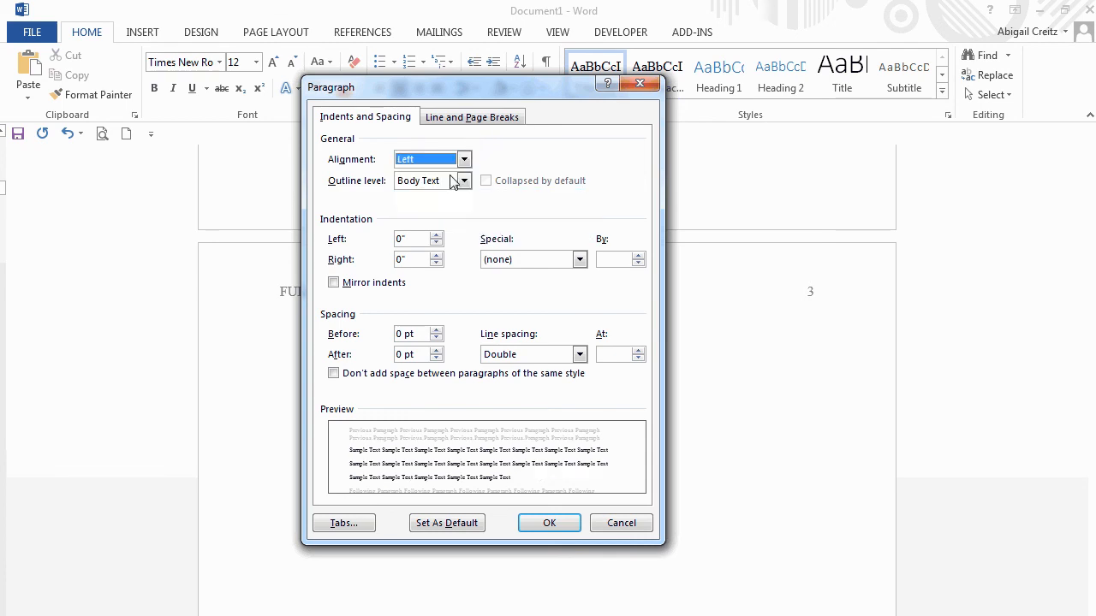
pyautogui.moveTo(531, 259)
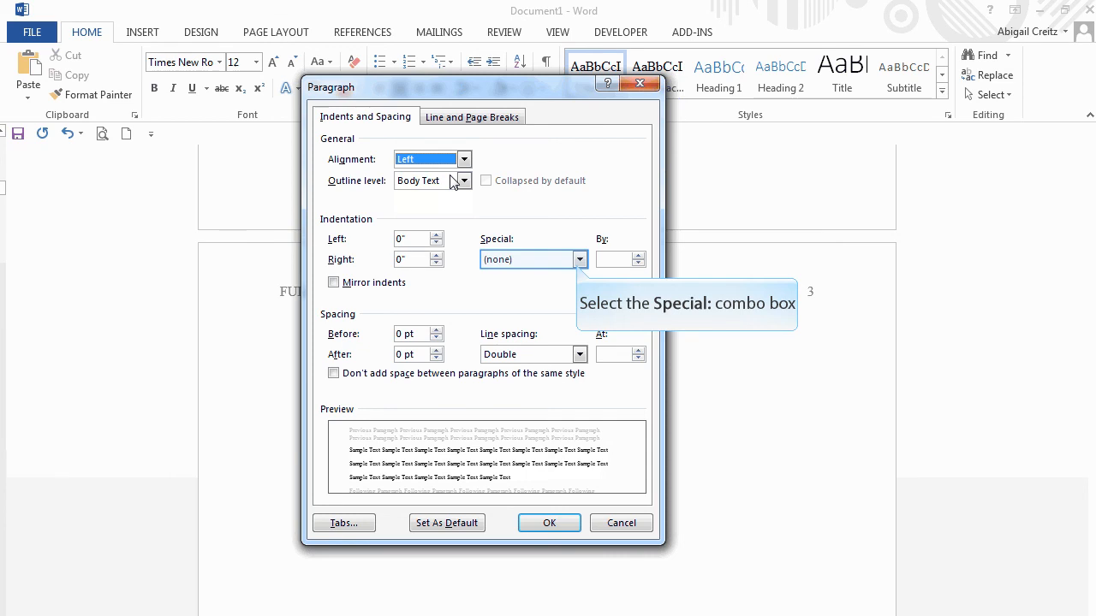
pyautogui.moveTo(552, 209)
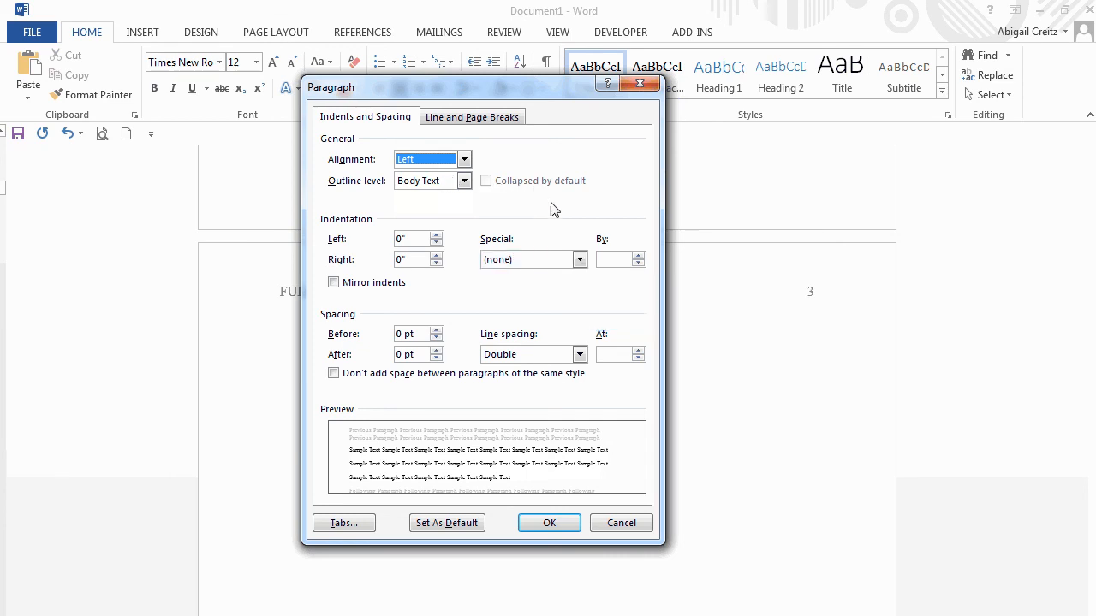
pyautogui.click(580, 259)
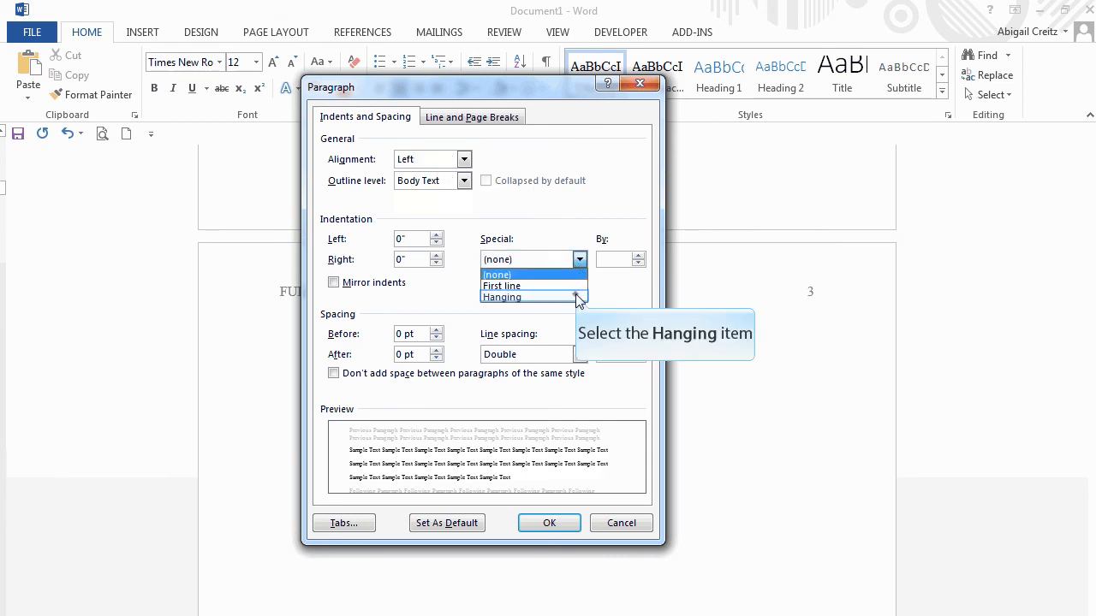
pyautogui.click(502, 297)
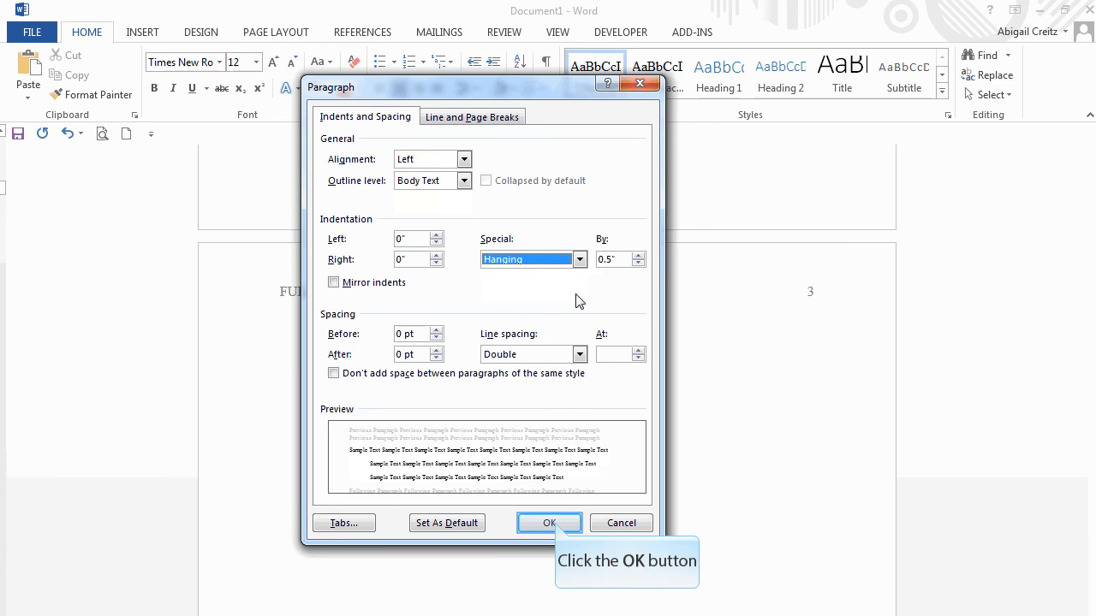
pyautogui.moveTo(561, 403)
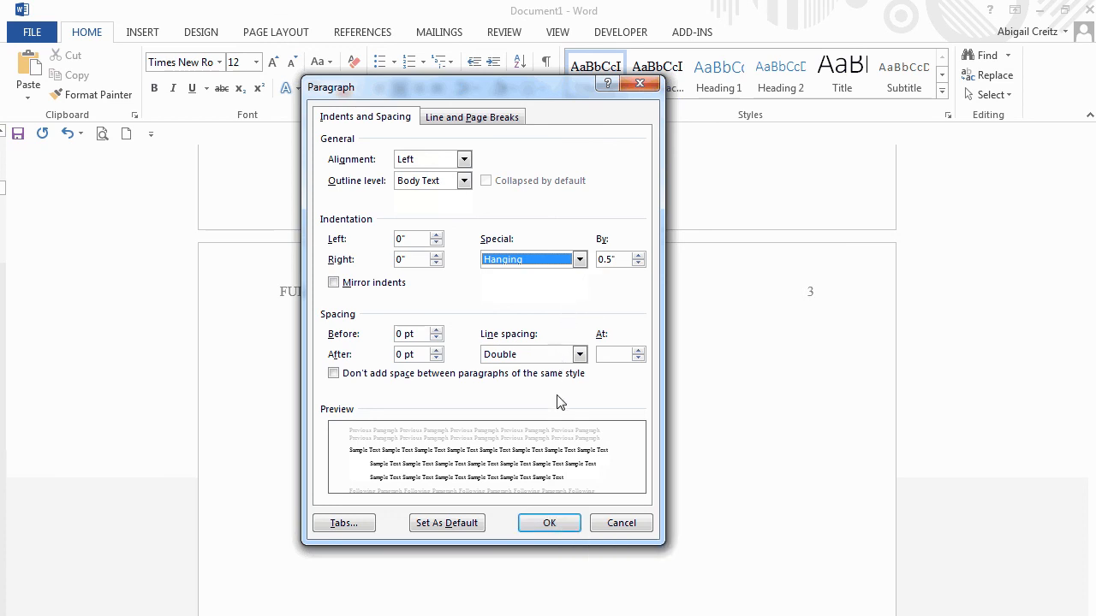
pyautogui.click(549, 523)
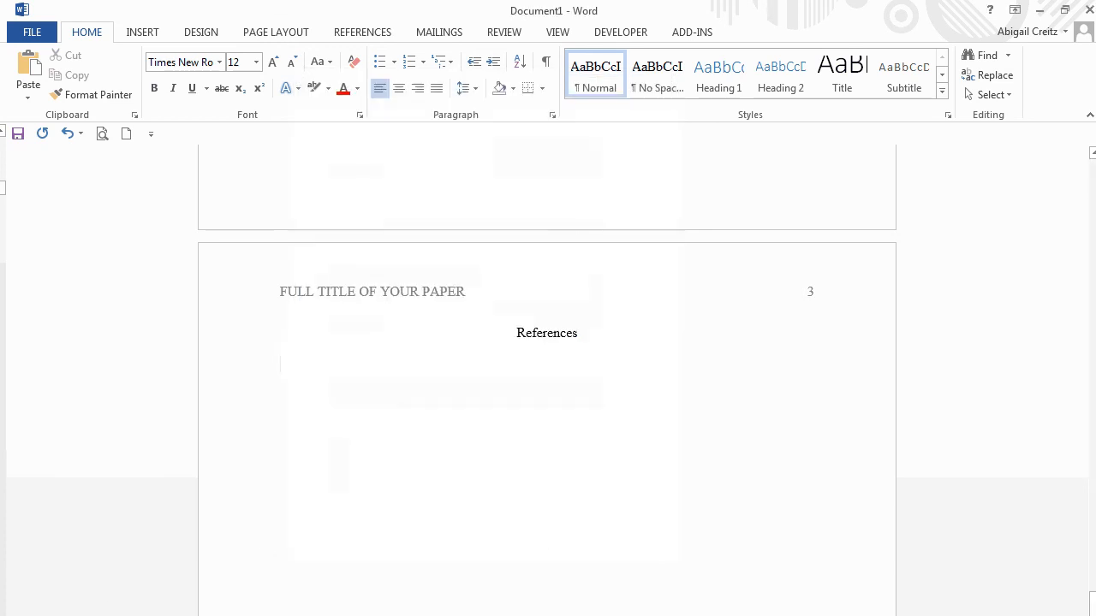